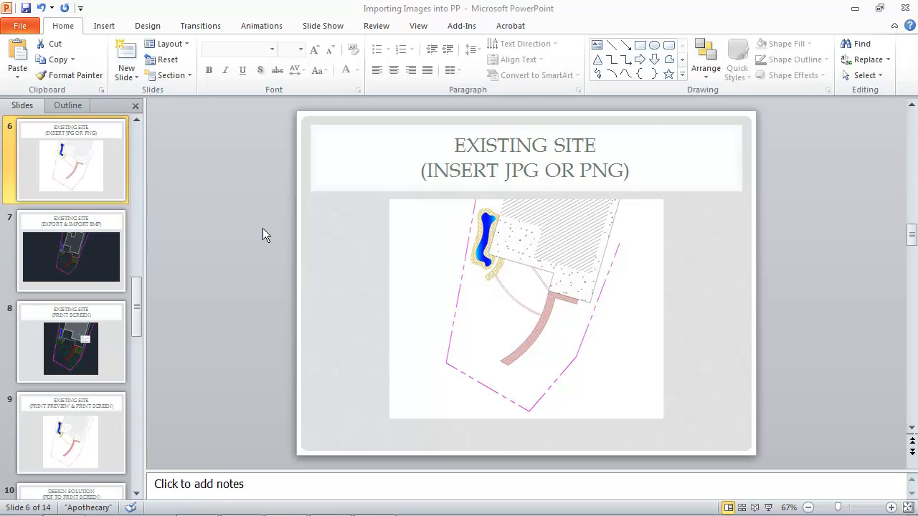
{"action": "mouse_move", "coordinate": [255, 236]}
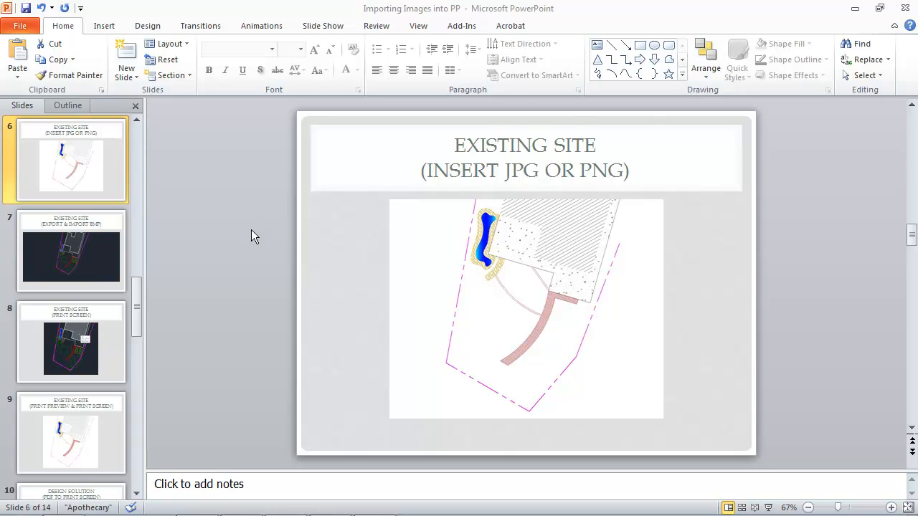
{"action": "mouse_move", "coordinate": [79, 161]}
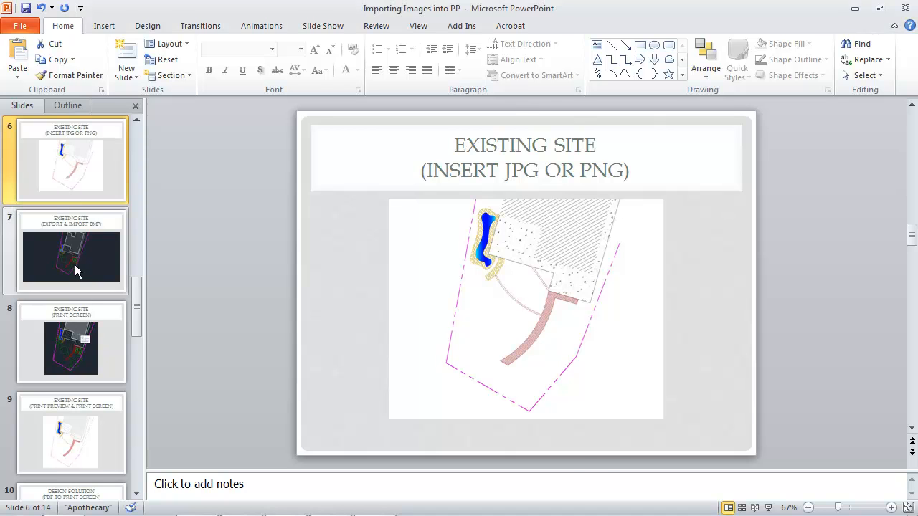
- Review the slide thumbnails from Existing Site (Copy & Paste) through Design Solution (PDF to Print Screen)
{"action": "scroll", "scroll_direction": "up", "scroll_amount": 3}
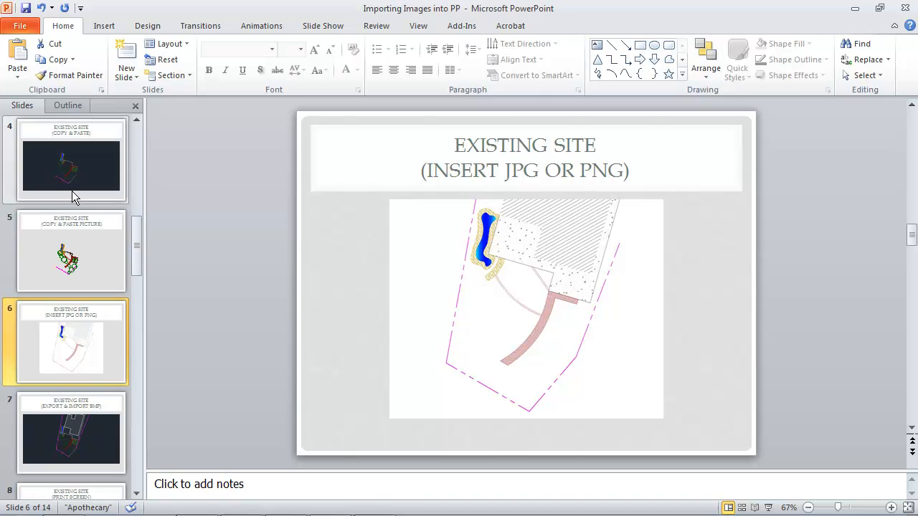
{"action": "left_click", "coordinate": [71, 166]}
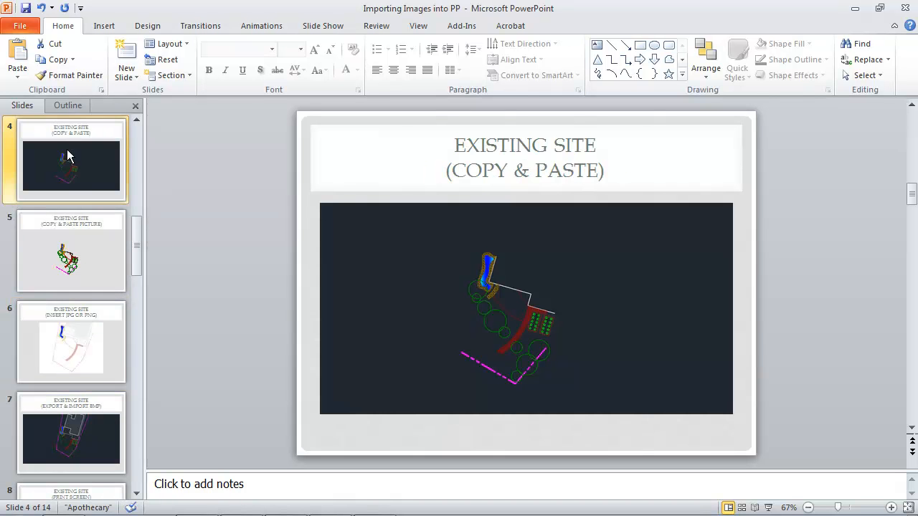
{"action": "left_click", "coordinate": [71, 251]}
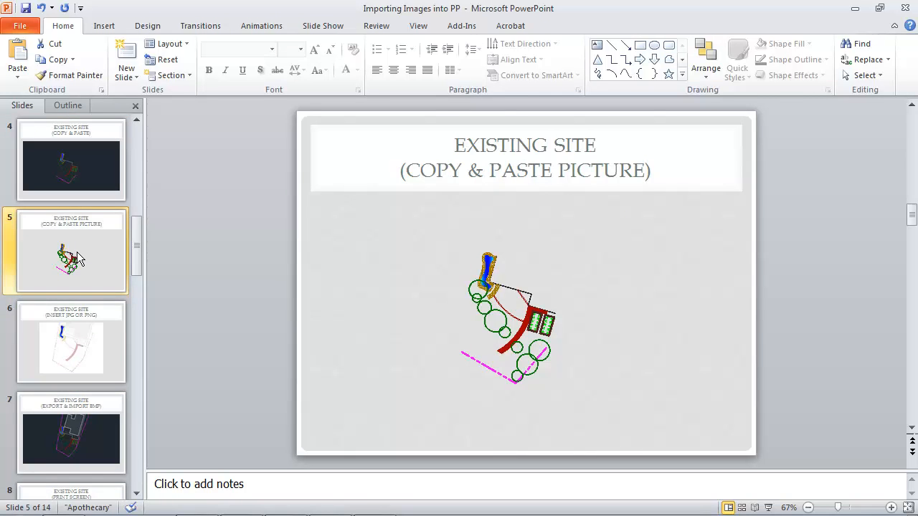
{"action": "left_click", "coordinate": [71, 341]}
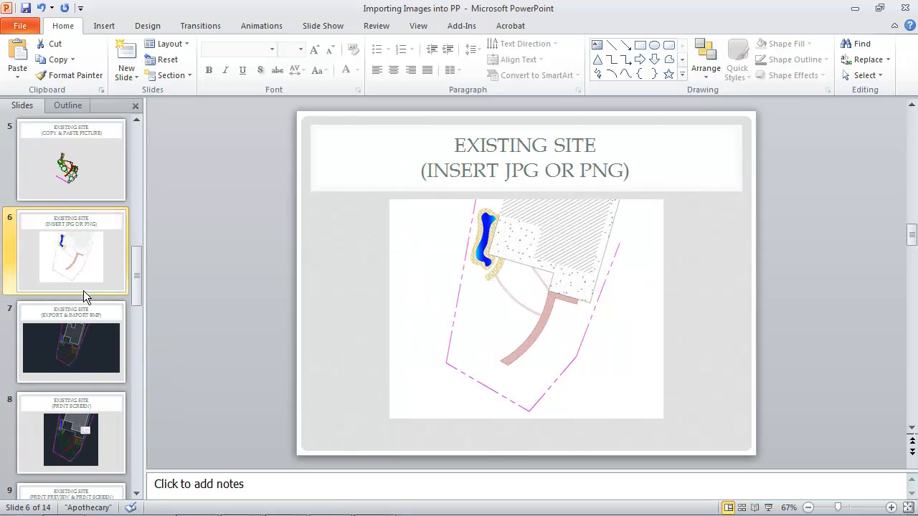
{"action": "left_click", "coordinate": [71, 342]}
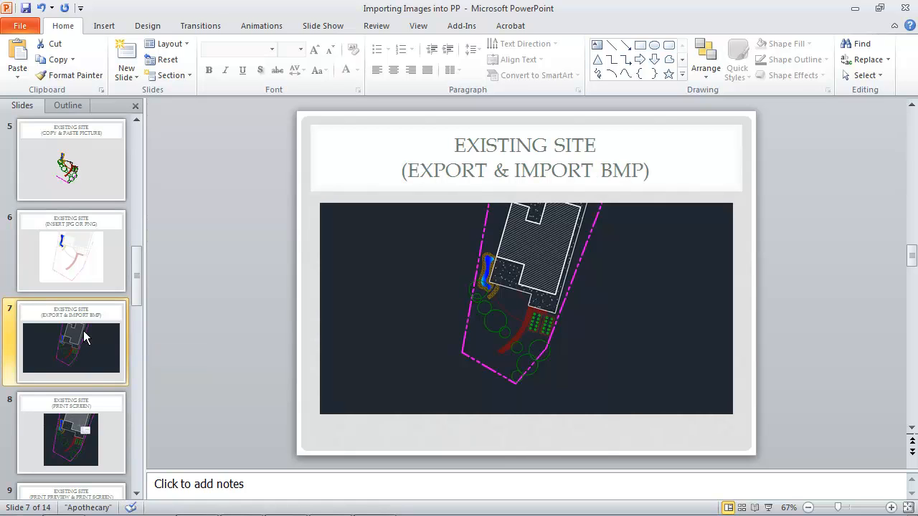
{"action": "scroll", "scroll_direction": "down", "scroll_amount": 3}
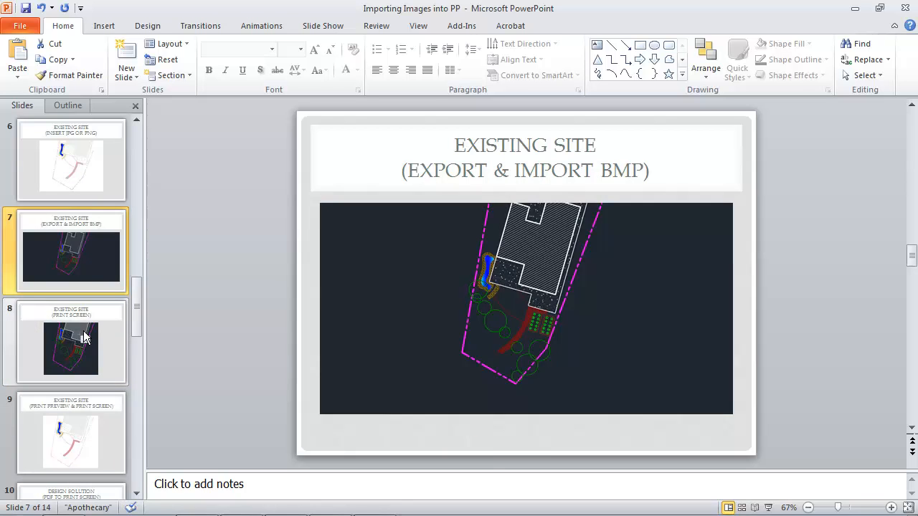
{"action": "left_click", "coordinate": [70, 342]}
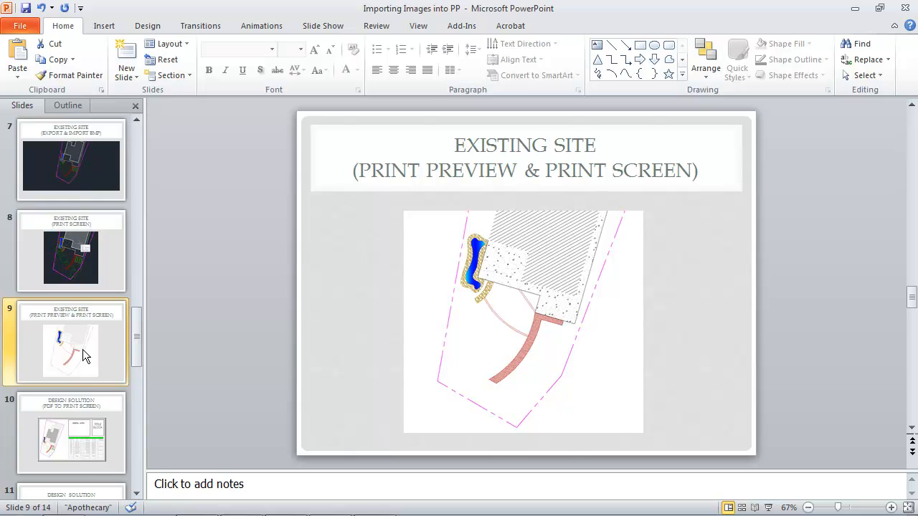
{"action": "mouse_move", "coordinate": [84, 418]}
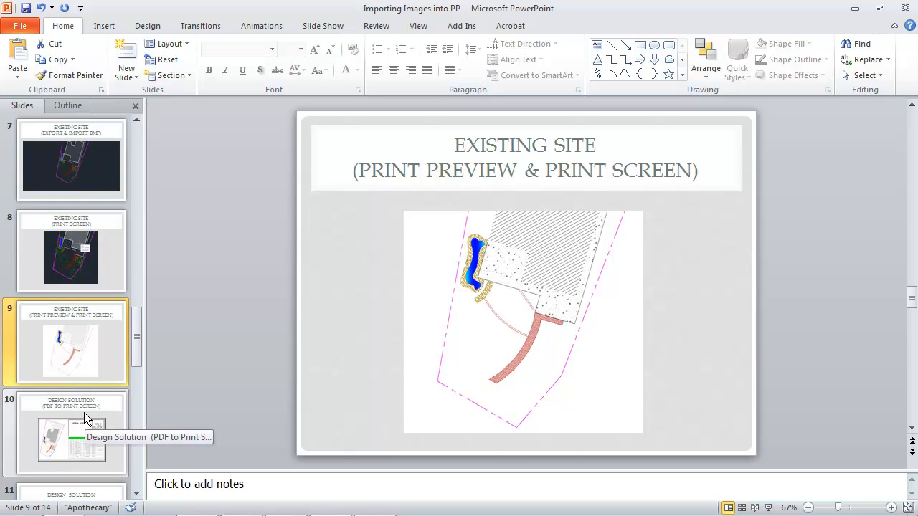
{"action": "left_click", "coordinate": [70, 438]}
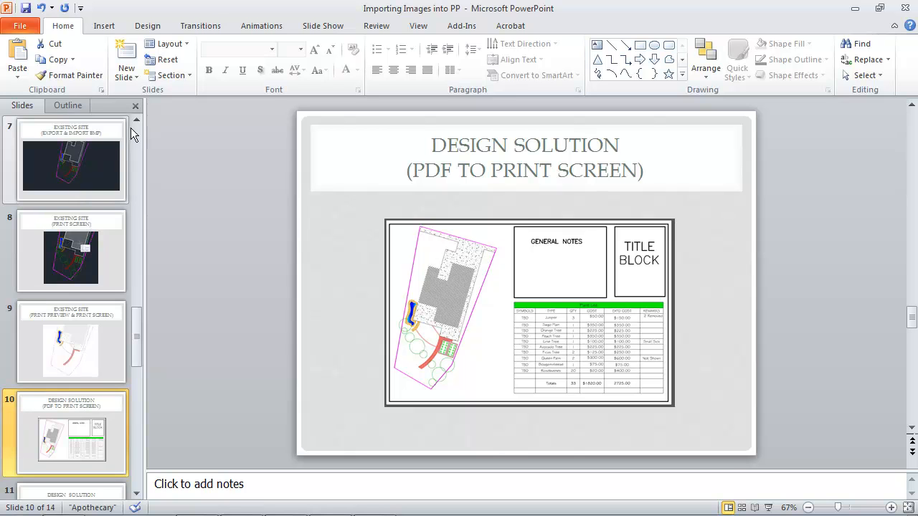
{"action": "scroll", "scroll_direction": "up", "scroll_amount": 3}
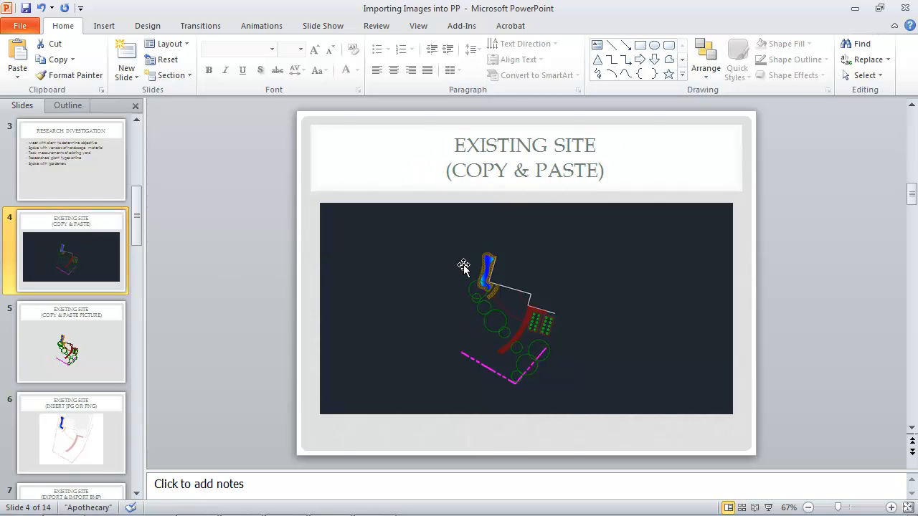
- Delete the site plan image from slide 4, Existing Site (Copy & Paste)
{"action": "left_click", "coordinate": [526, 308]}
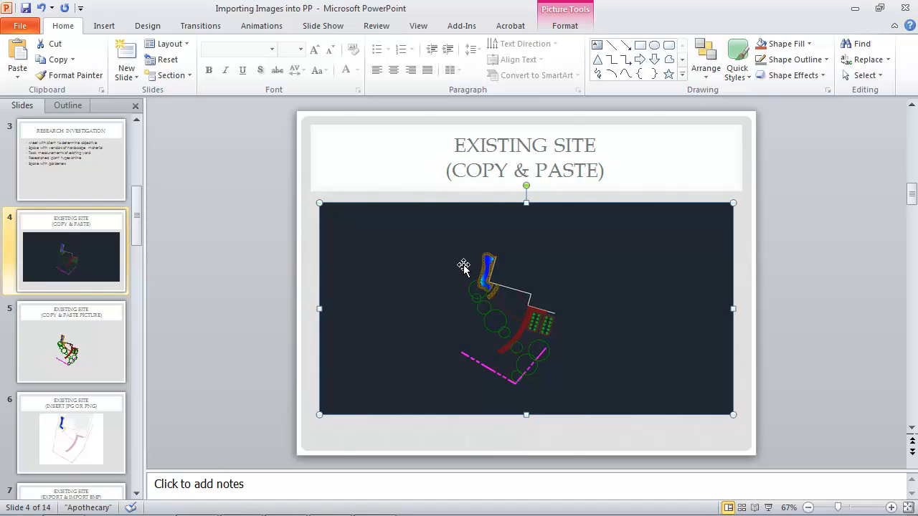
{"action": "key", "text": "Delete"}
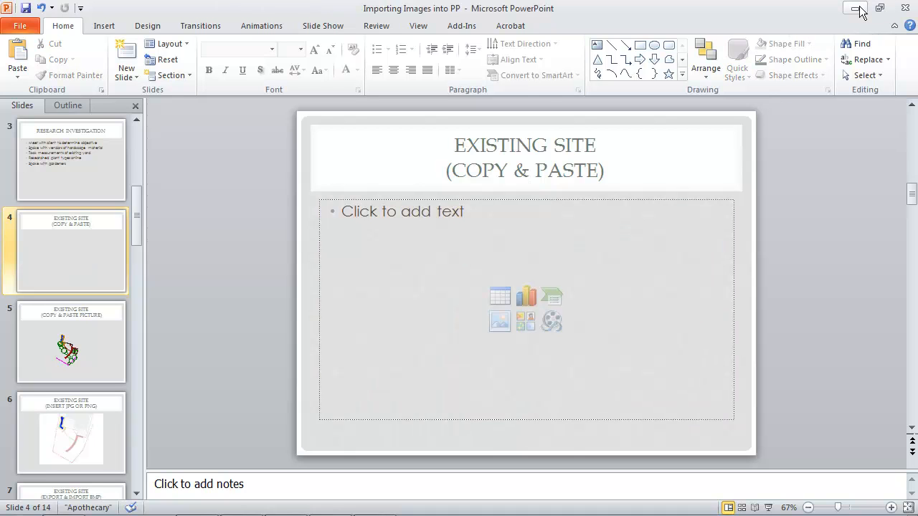
{"action": "mouse_move", "coordinate": [803, 27]}
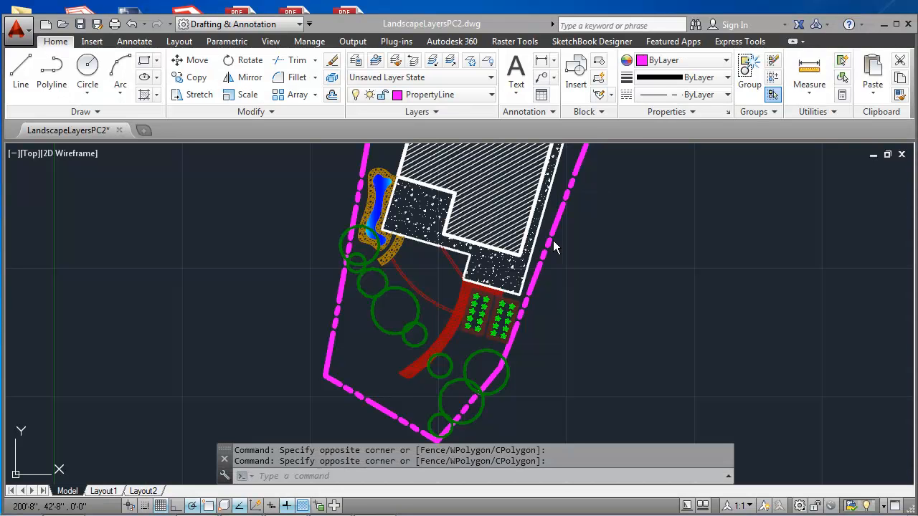
{"action": "mouse_move", "coordinate": [619, 190]}
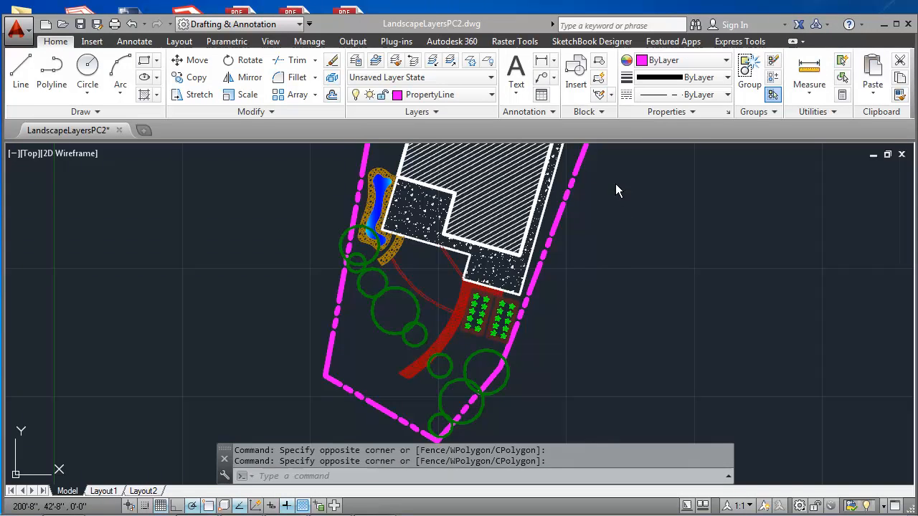
{"action": "mouse_move", "coordinate": [251, 203]}
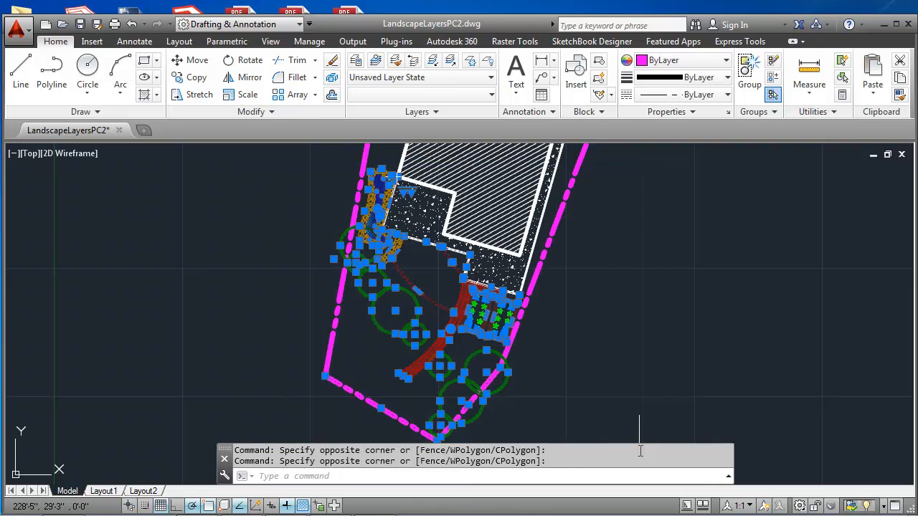
- Bring up the Clipboard > Copy options for the selected site plan objects
{"action": "right_click", "coordinate": [638, 430]}
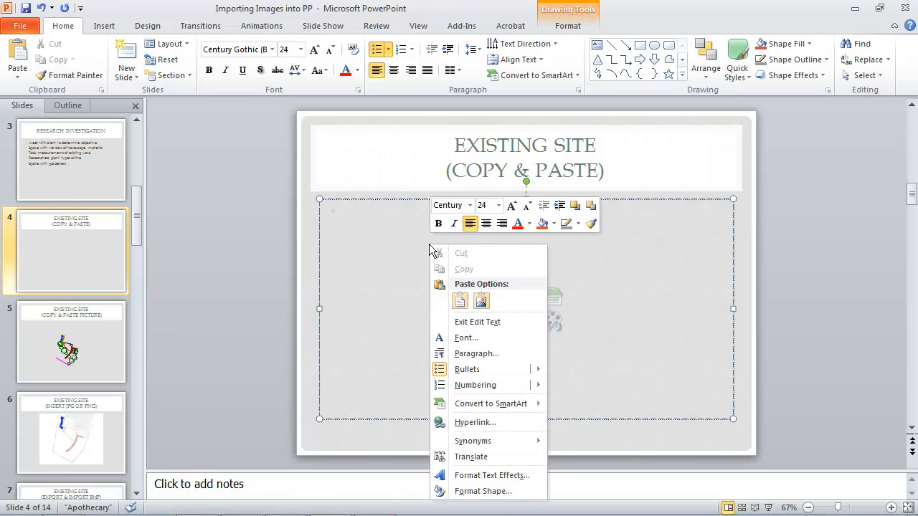
- Paste the copied AutoCAD site plan into slide 4's placeholder and move to slide 5
{"action": "left_click", "coordinate": [460, 300]}
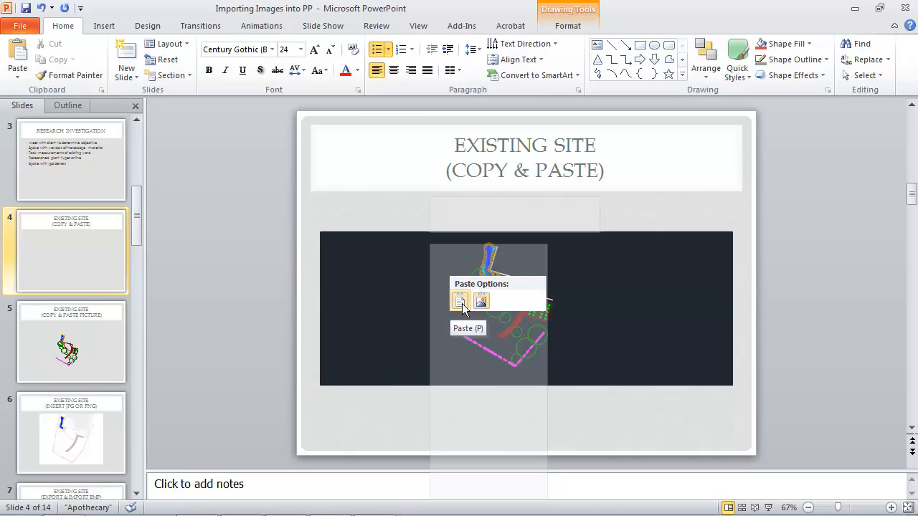
{"action": "left_click", "coordinate": [460, 300]}
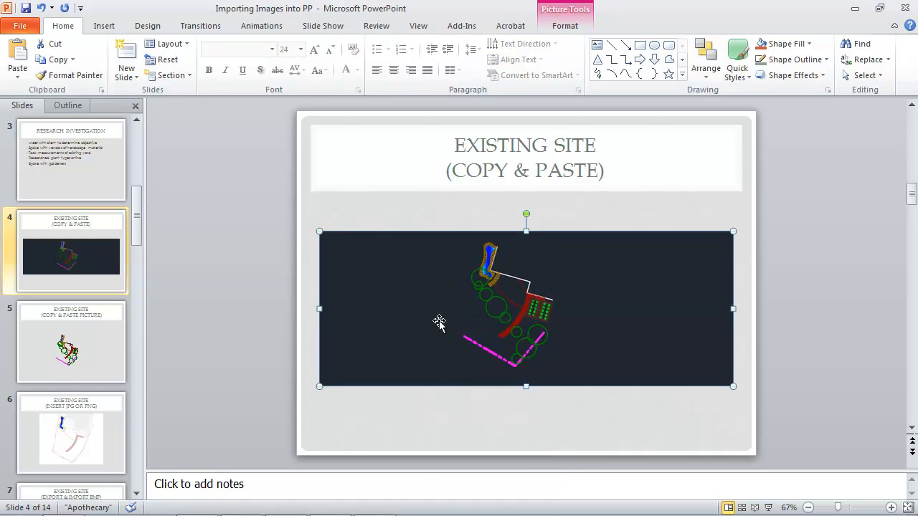
{"action": "left_click", "coordinate": [71, 342]}
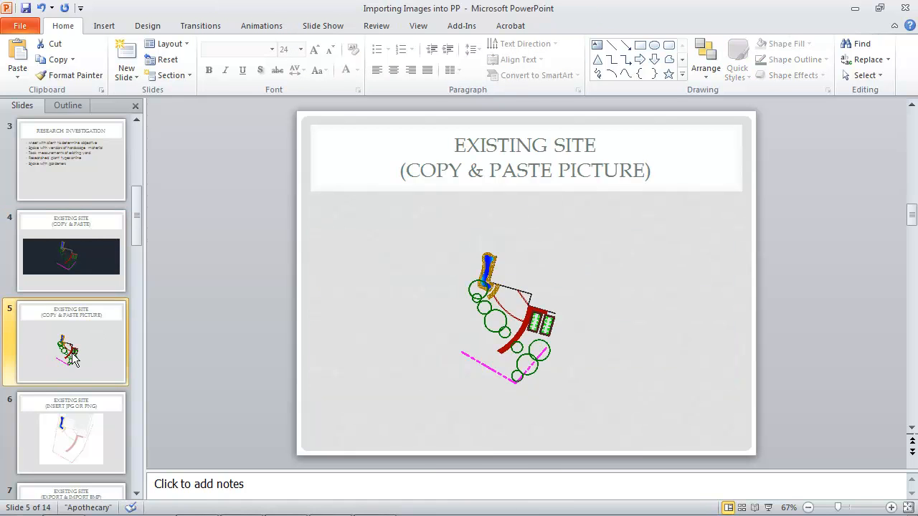
- Replace slide 5's picture by pasting the copied plan as a picture without dark background
{"action": "left_click", "coordinate": [540, 349]}
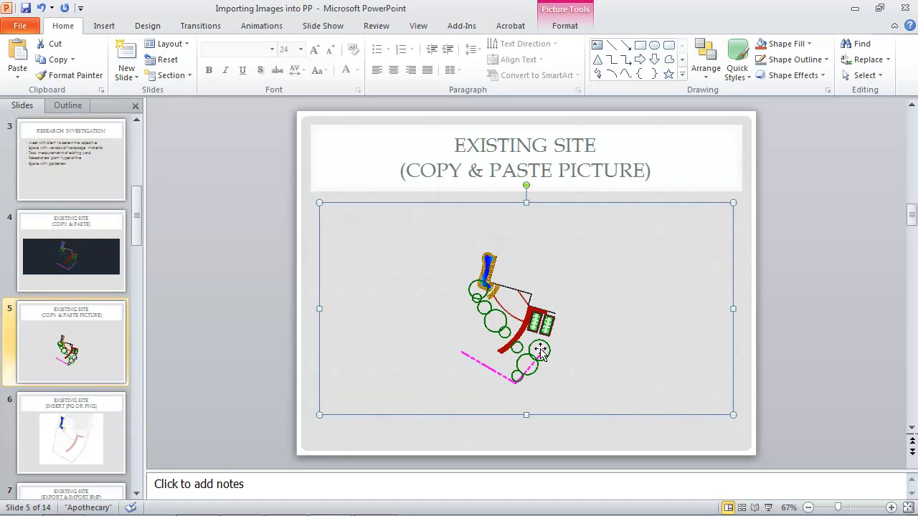
{"action": "key", "text": "Delete"}
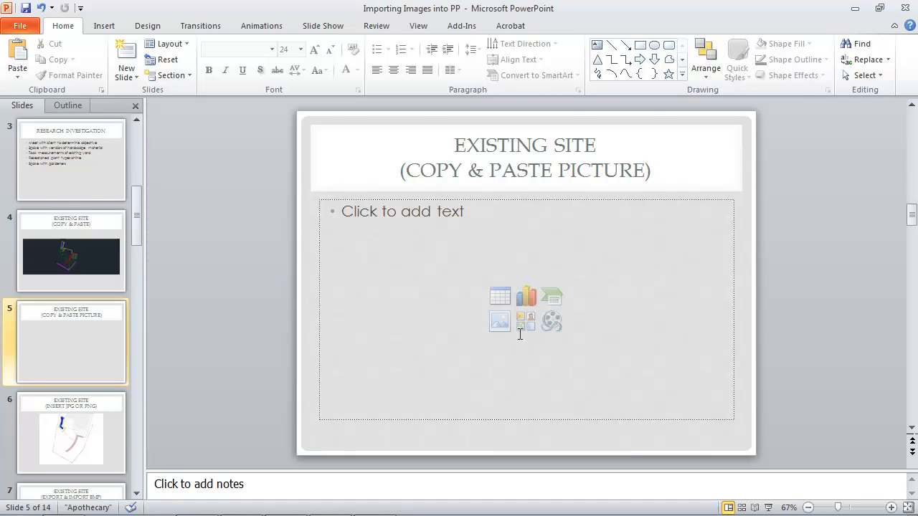
{"action": "right_click", "coordinate": [430, 258]}
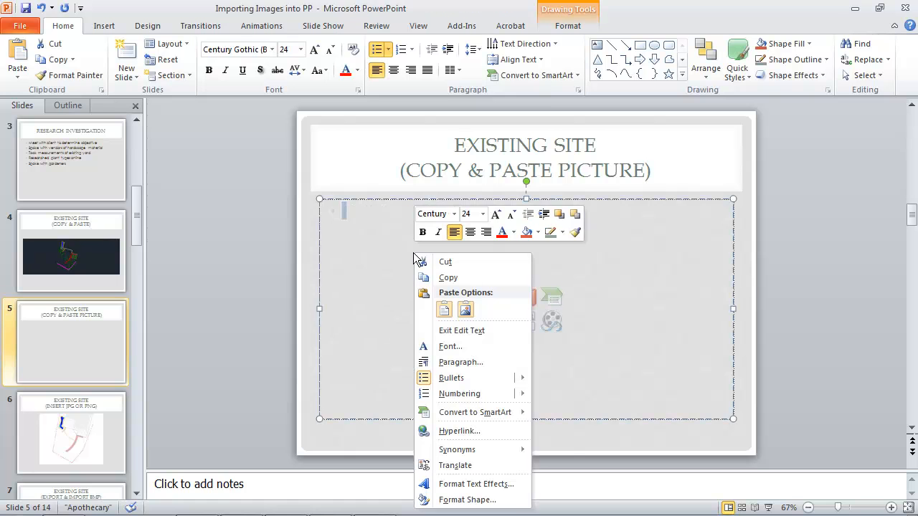
{"action": "left_click", "coordinate": [444, 309]}
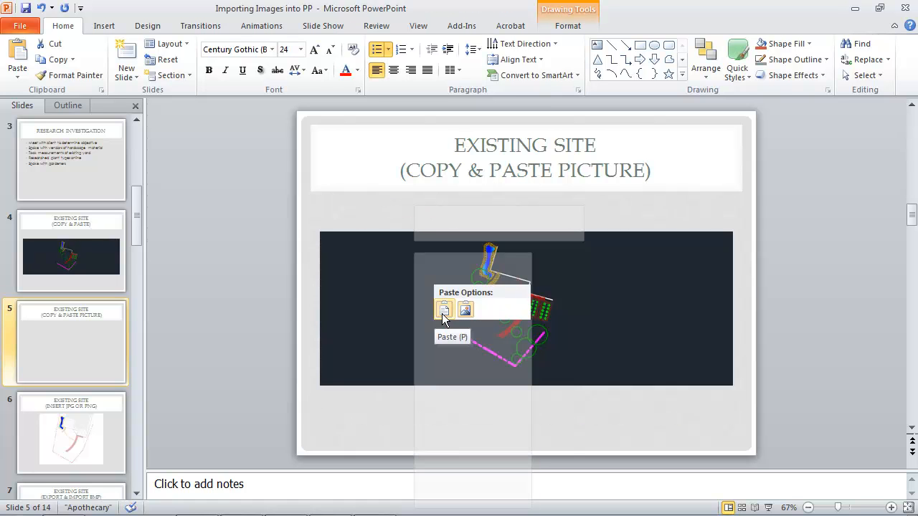
{"action": "mouse_move", "coordinate": [466, 310]}
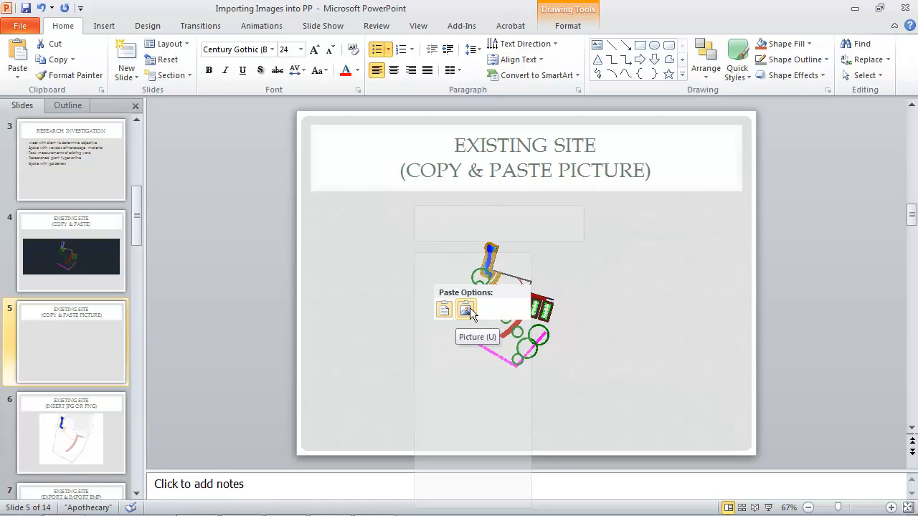
{"action": "left_click", "coordinate": [466, 308]}
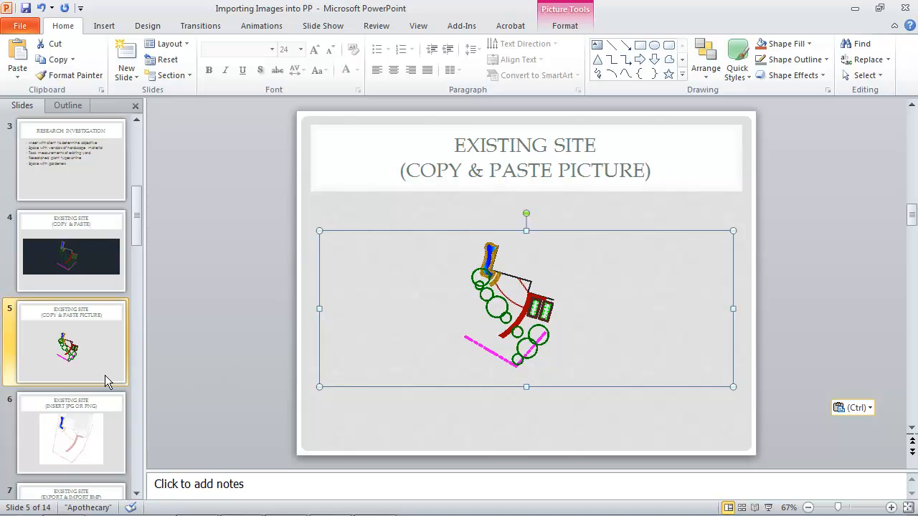
{"action": "mouse_move", "coordinate": [111, 312]}
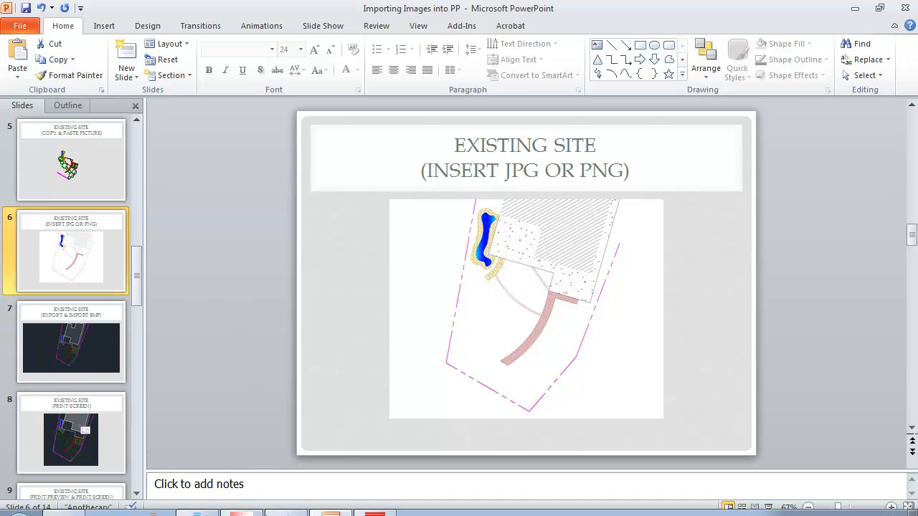
- Bring the AutoCAD site plan drawing back to the front
{"action": "left_click", "coordinate": [242, 501]}
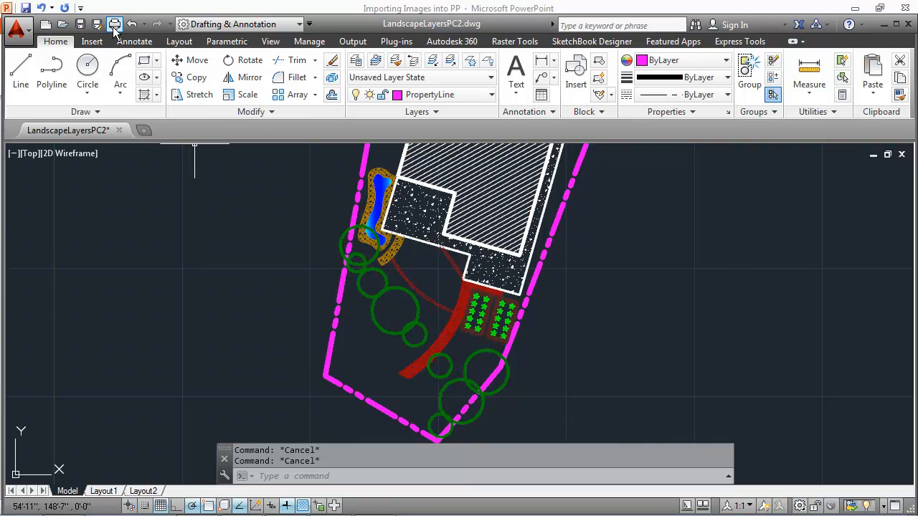
- Set the plot to PublishToWeb JPG.pc3 at 1600 × 1280 pixels with What to plot as Window
{"action": "left_click", "coordinate": [114, 23]}
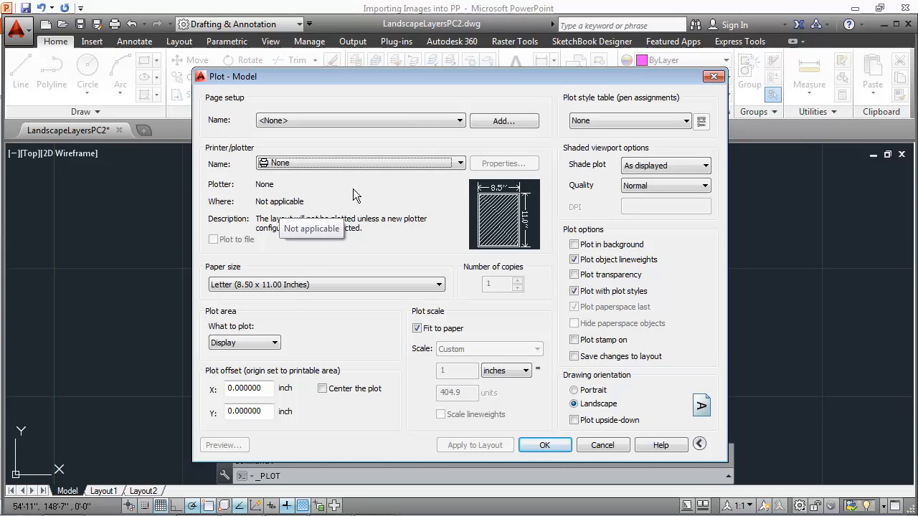
{"action": "left_click", "coordinate": [456, 162]}
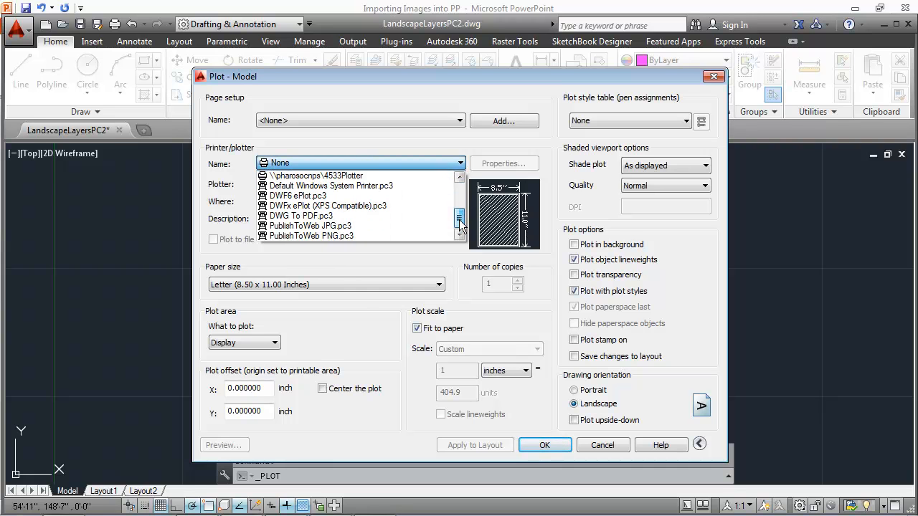
{"action": "left_click", "coordinate": [311, 235]}
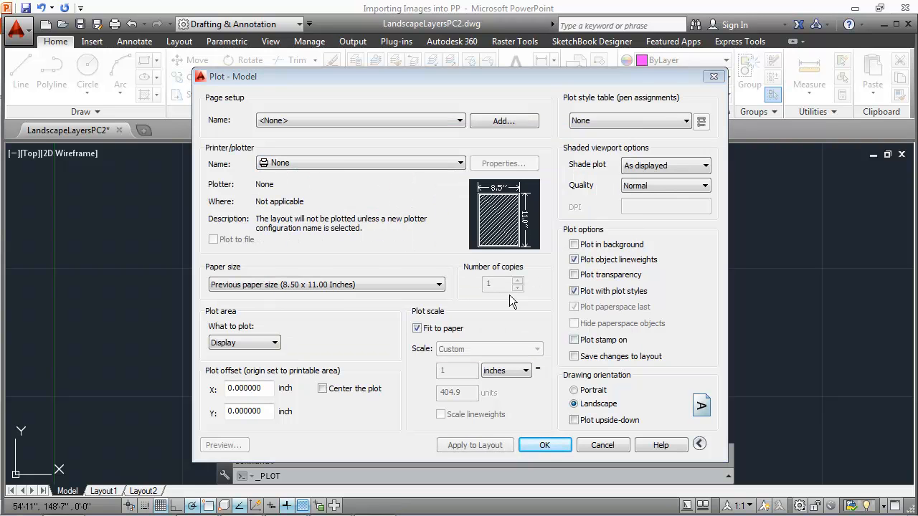
{"action": "left_click", "coordinate": [457, 163]}
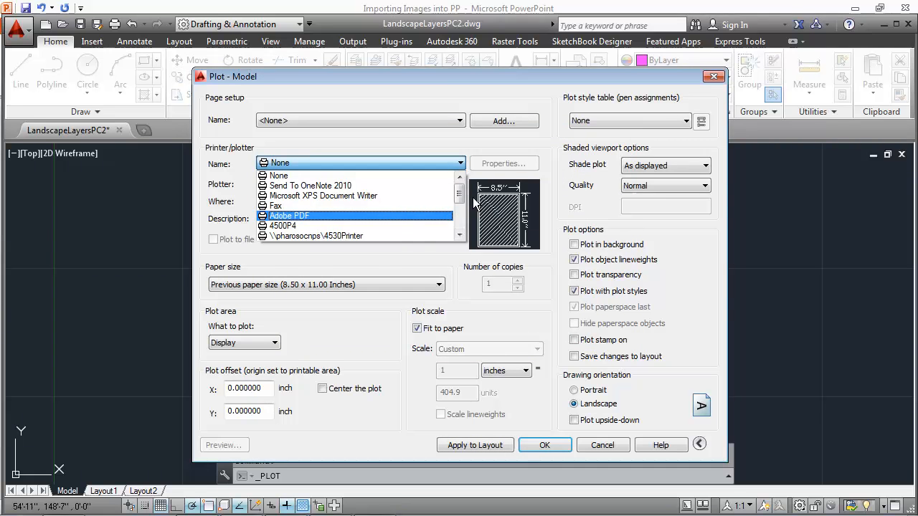
{"action": "scroll", "scroll_direction": "down", "scroll_amount": 3}
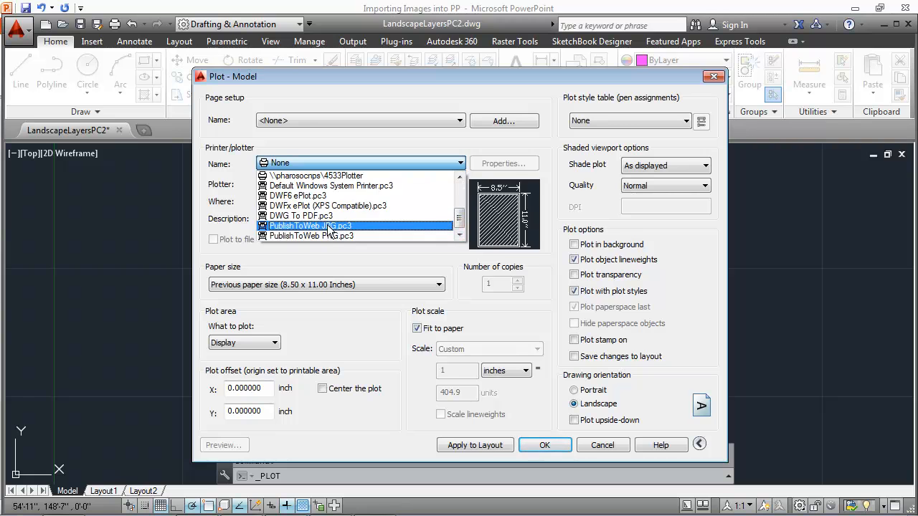
{"action": "left_click", "coordinate": [308, 226]}
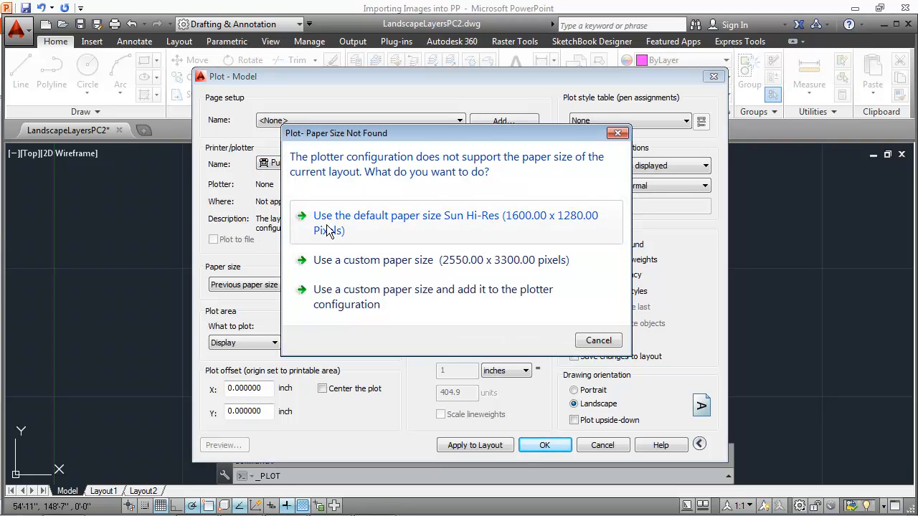
{"action": "mouse_move", "coordinate": [351, 226]}
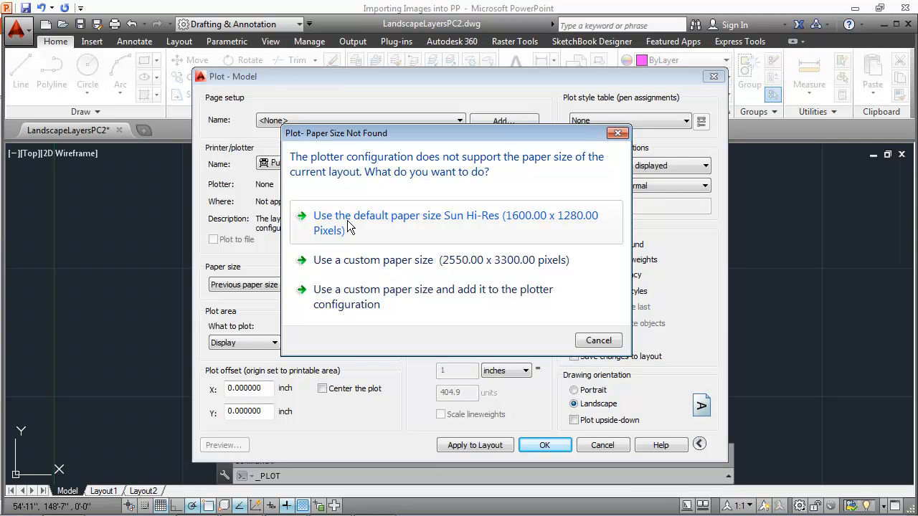
{"action": "left_click", "coordinate": [454, 223]}
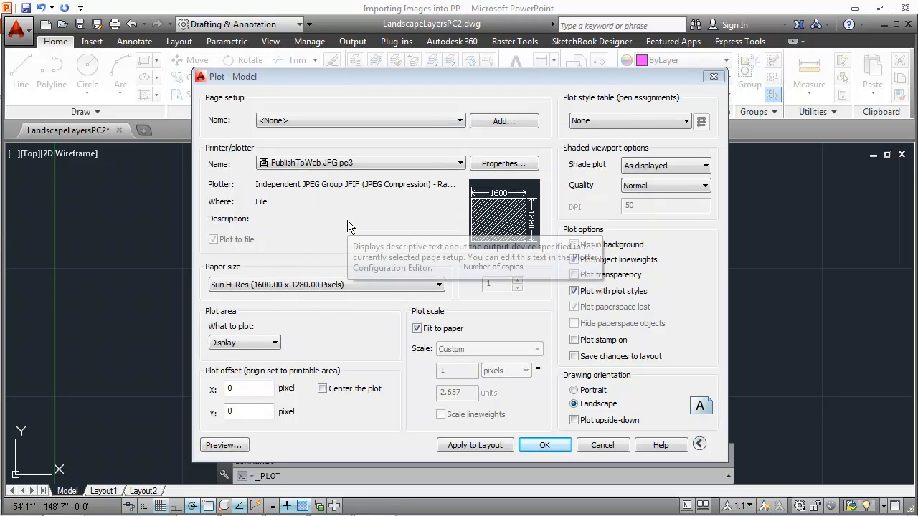
{"action": "mouse_move", "coordinate": [351, 226]}
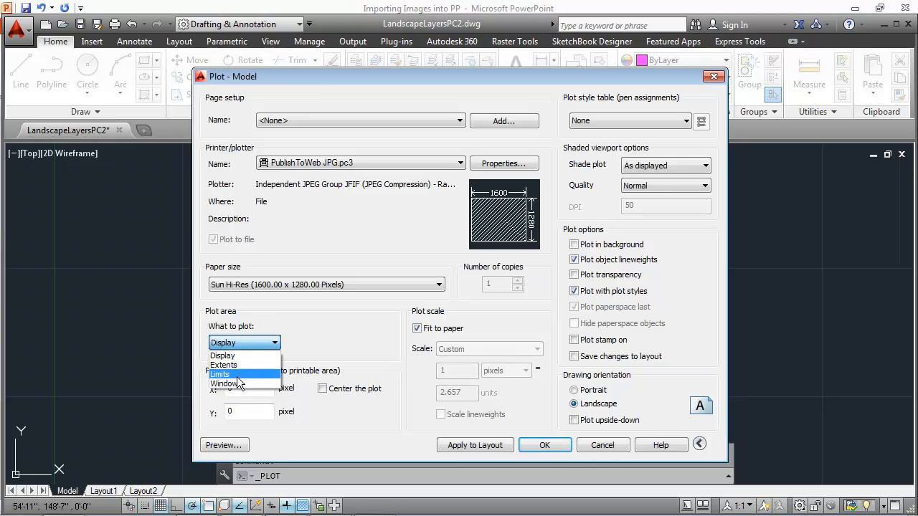
{"action": "left_click", "coordinate": [224, 383]}
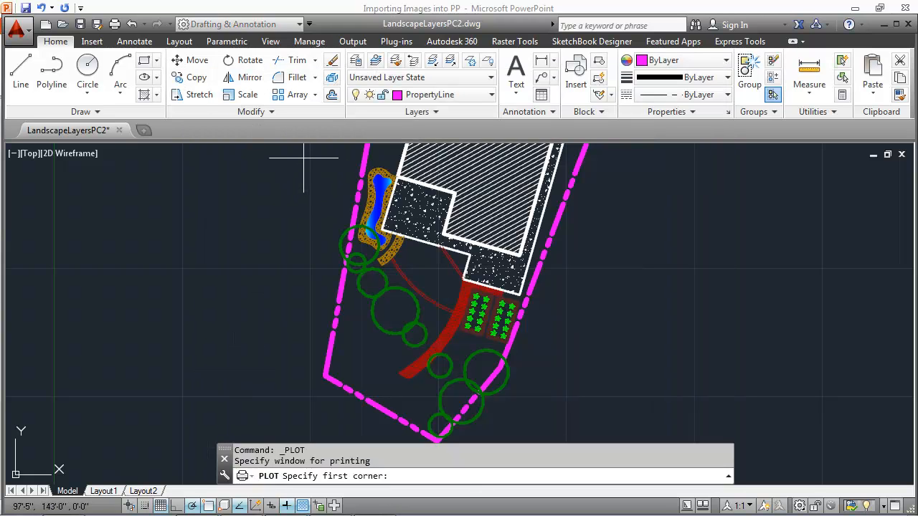
- Pick the first corner of the plot window around the site plan
{"action": "left_click", "coordinate": [303, 155]}
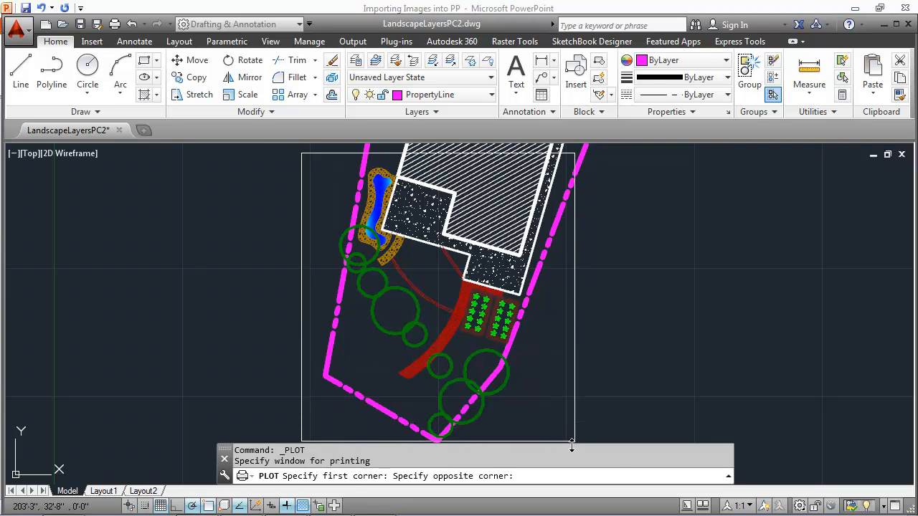
{"action": "mouse_move", "coordinate": [555, 444]}
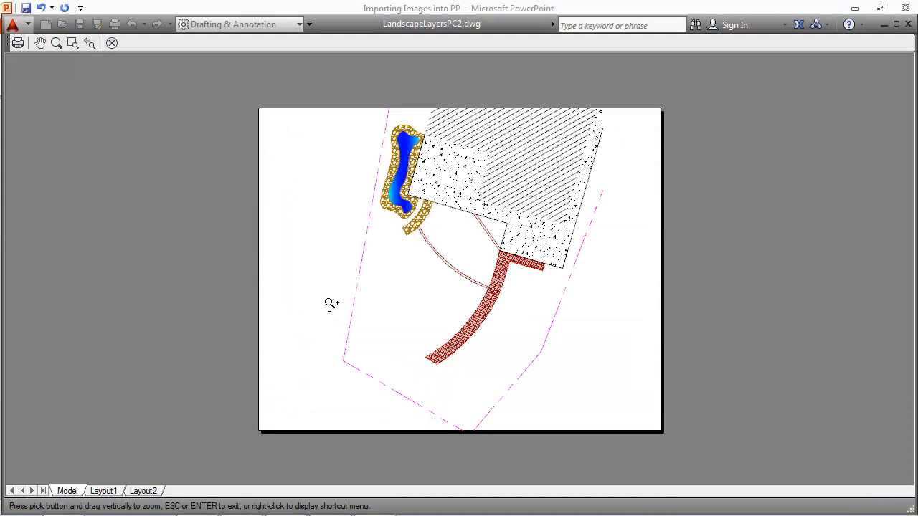
{"action": "mouse_move", "coordinate": [349, 278]}
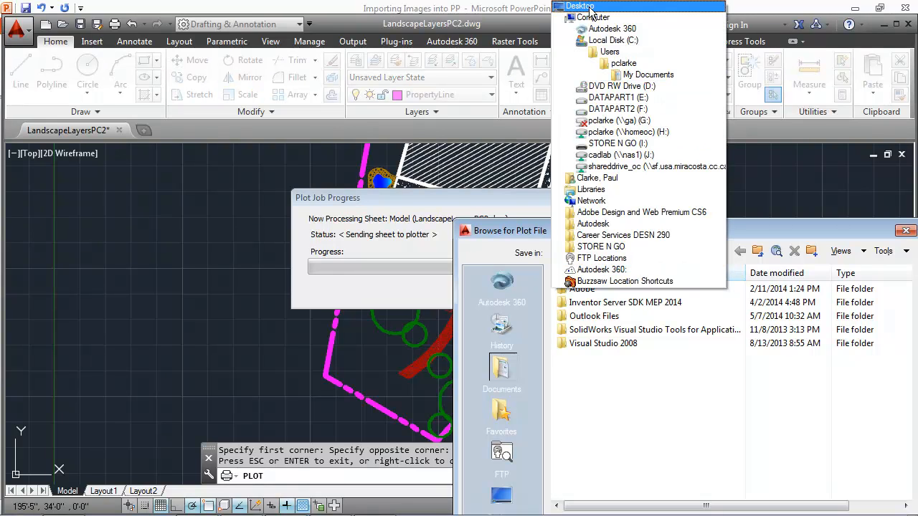
- Save the JPG plot into a new FinalProject folder on the Desktop
{"action": "left_click", "coordinate": [579, 6]}
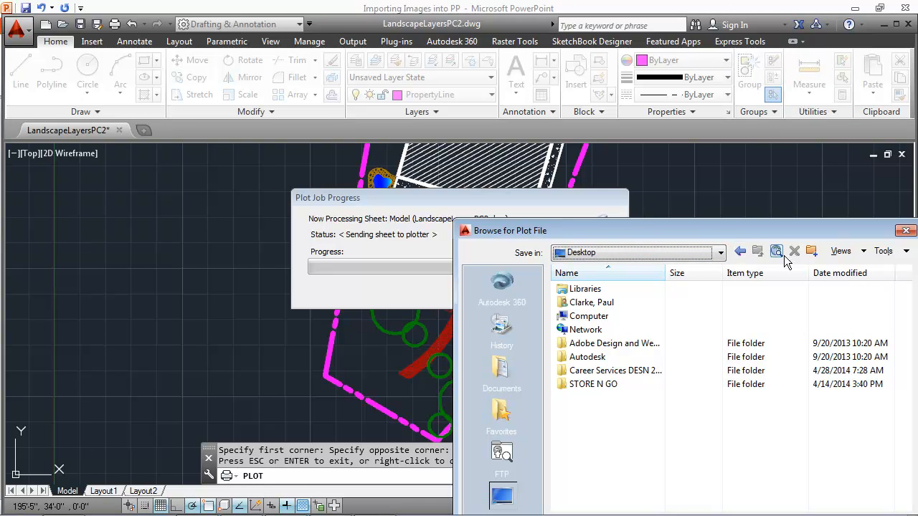
{"action": "left_click", "coordinate": [810, 251]}
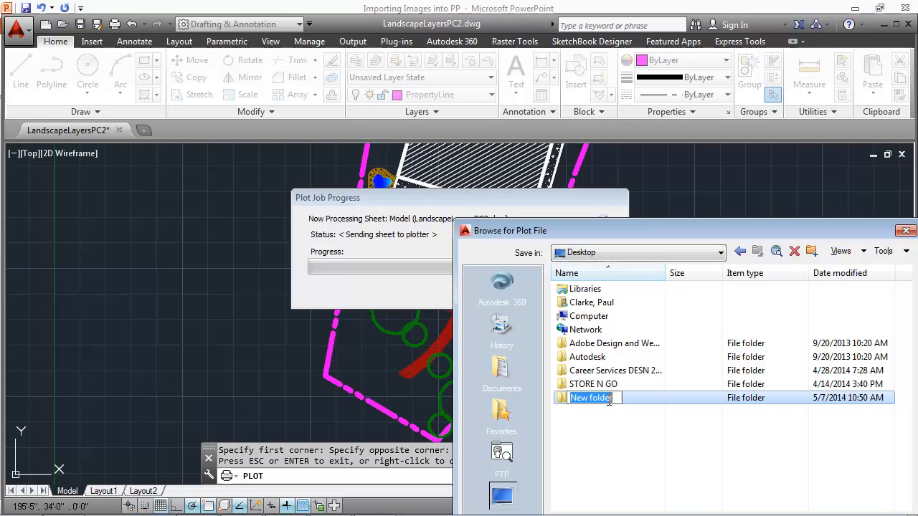
{"action": "type", "text": "Final"}
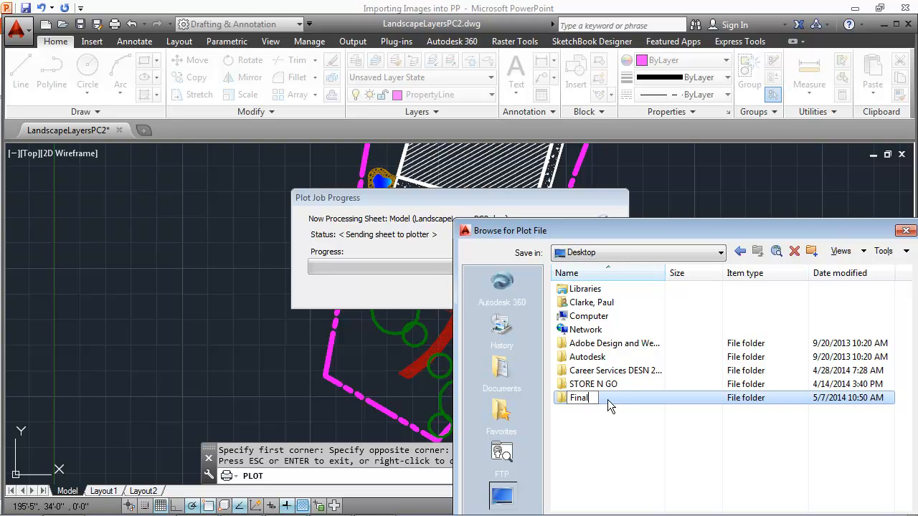
{"action": "type", "text": "Project"}
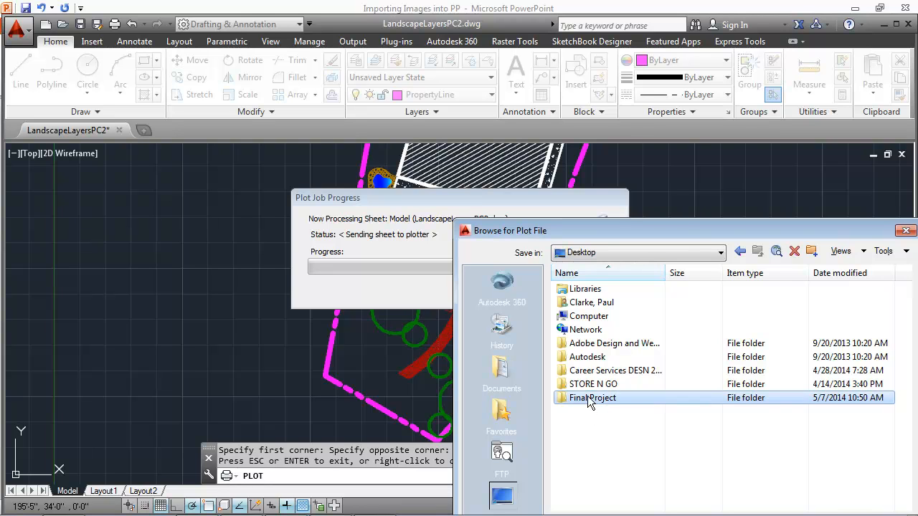
{"action": "double_click", "coordinate": [591, 397]}
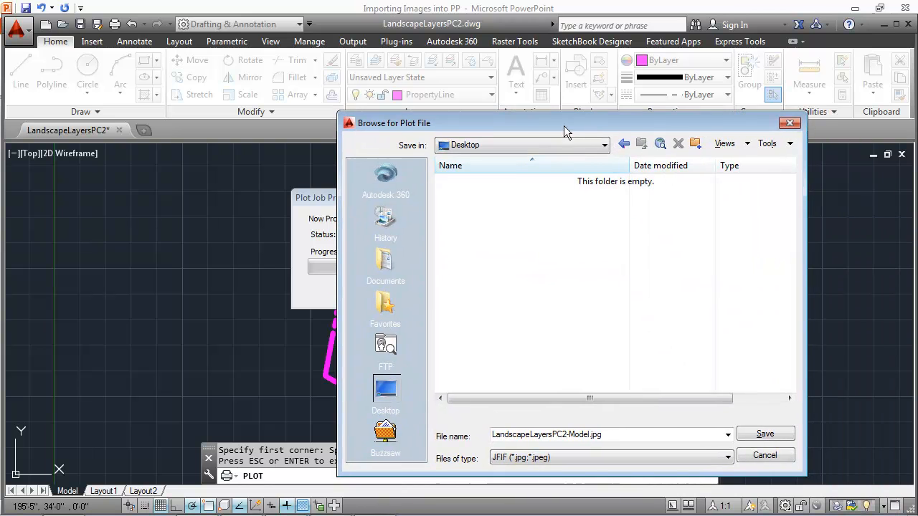
{"action": "left_click", "coordinate": [764, 433]}
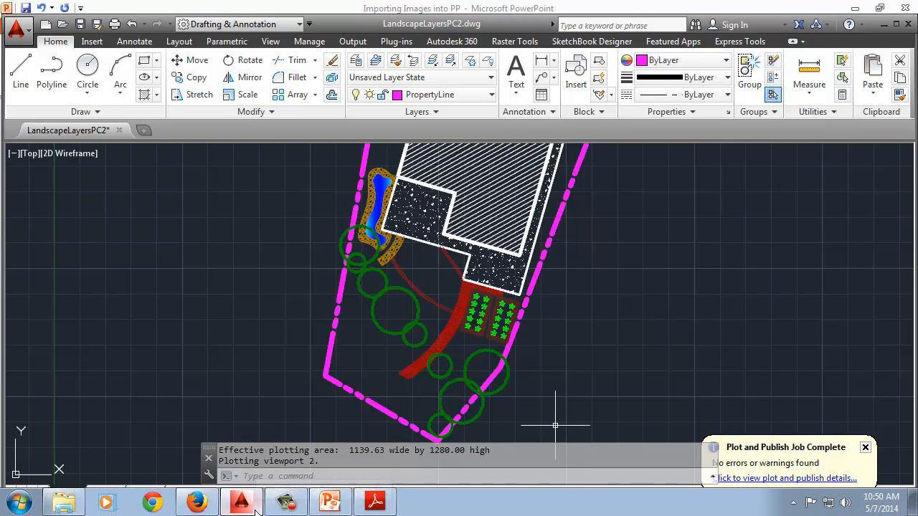
- Switch back to the presentation on slide 6
{"action": "left_click", "coordinate": [329, 501]}
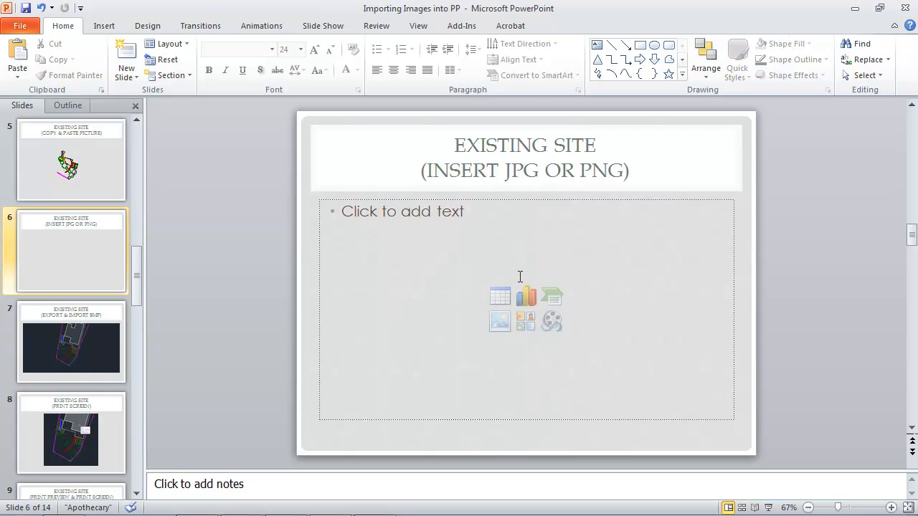
{"action": "mouse_move", "coordinate": [499, 296]}
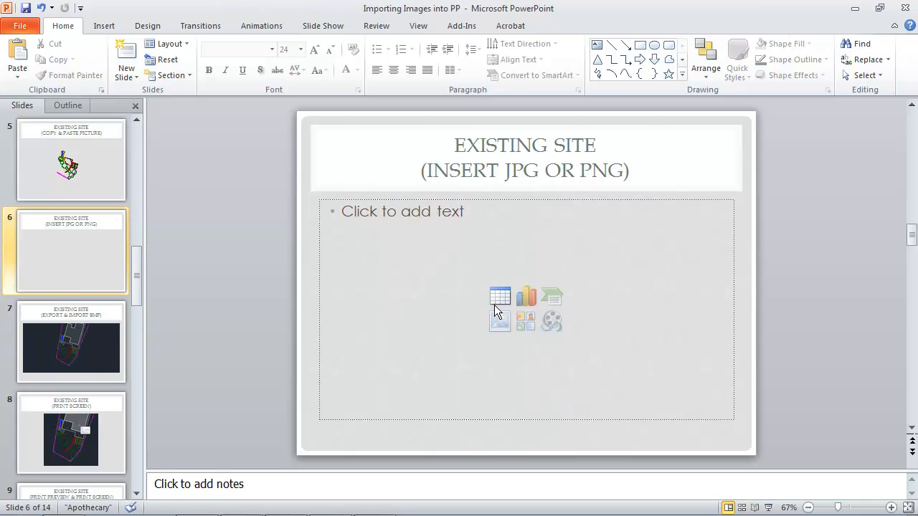
{"action": "mouse_move", "coordinate": [500, 320]}
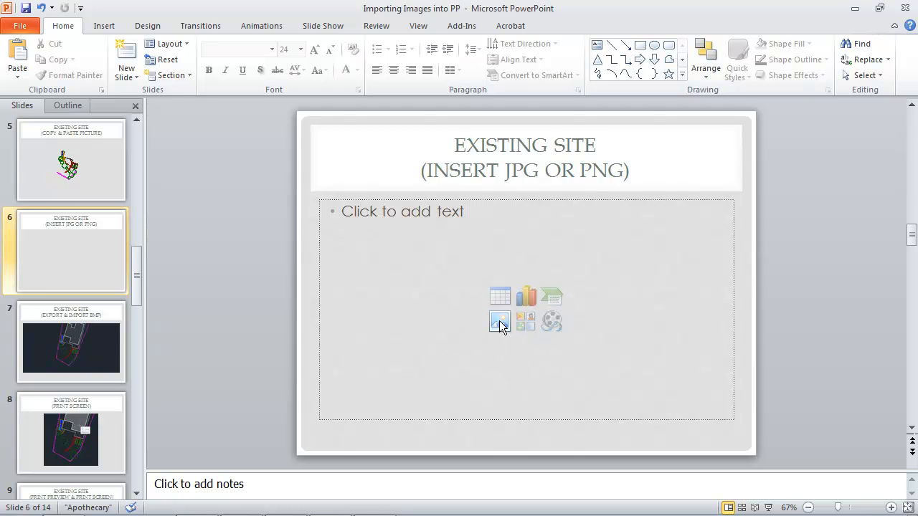
{"action": "mouse_move", "coordinate": [500, 321]}
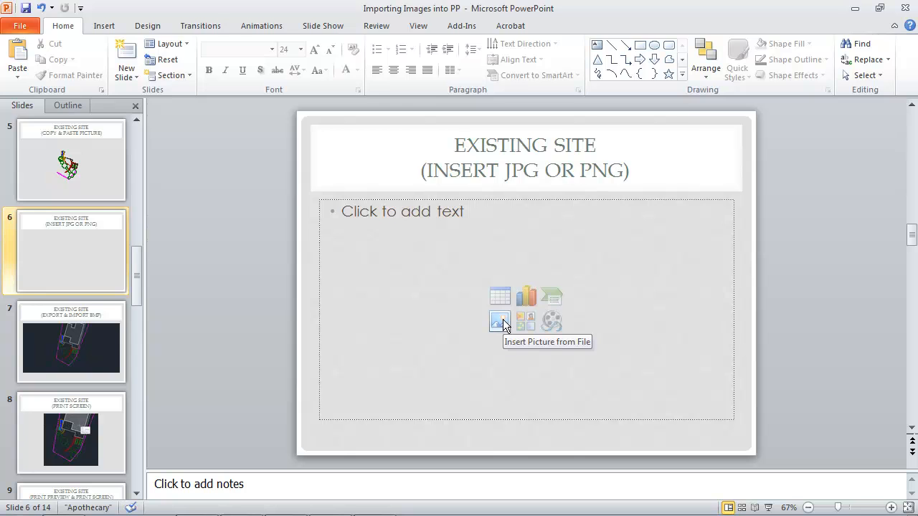
- Insert the LandscapeLayersPC2-Model JPEG from the Desktop into slide 6's content area
{"action": "left_click", "coordinate": [499, 321]}
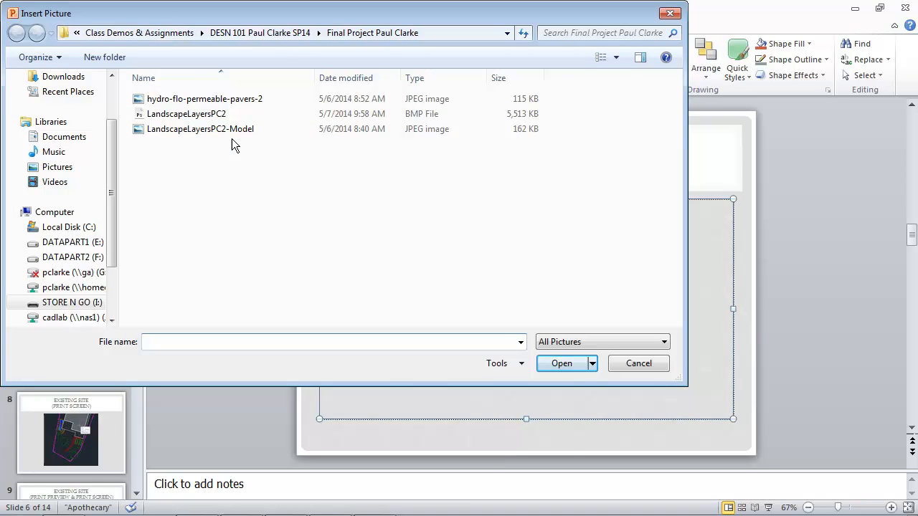
{"action": "scroll", "scroll_direction": "up", "scroll_amount": 3}
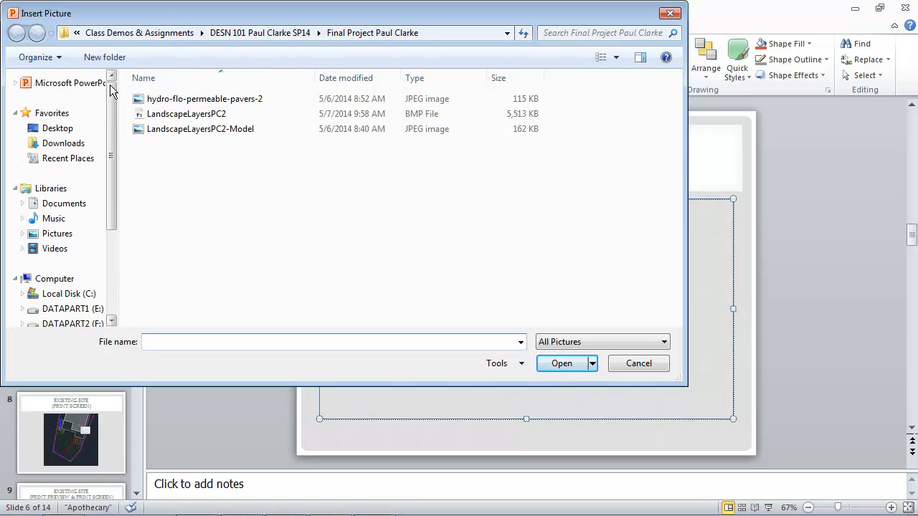
{"action": "left_click", "coordinate": [57, 128]}
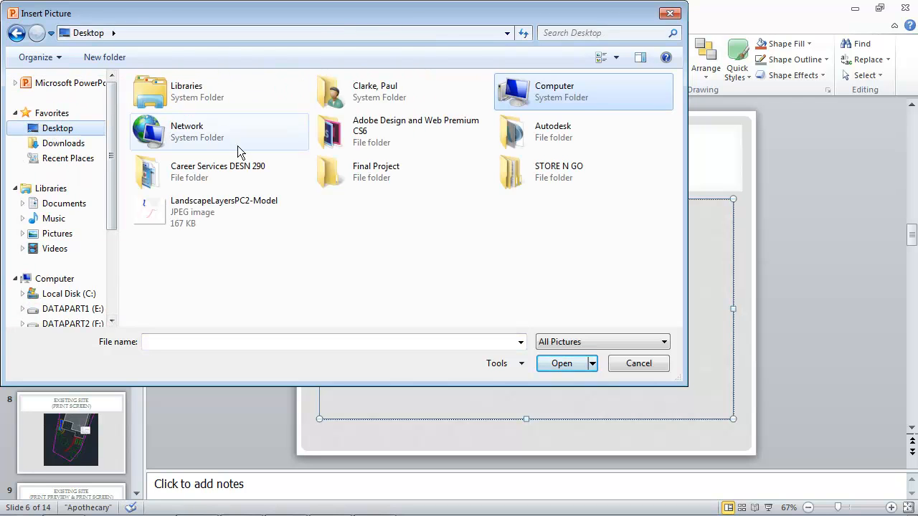
{"action": "double_click", "coordinate": [376, 172]}
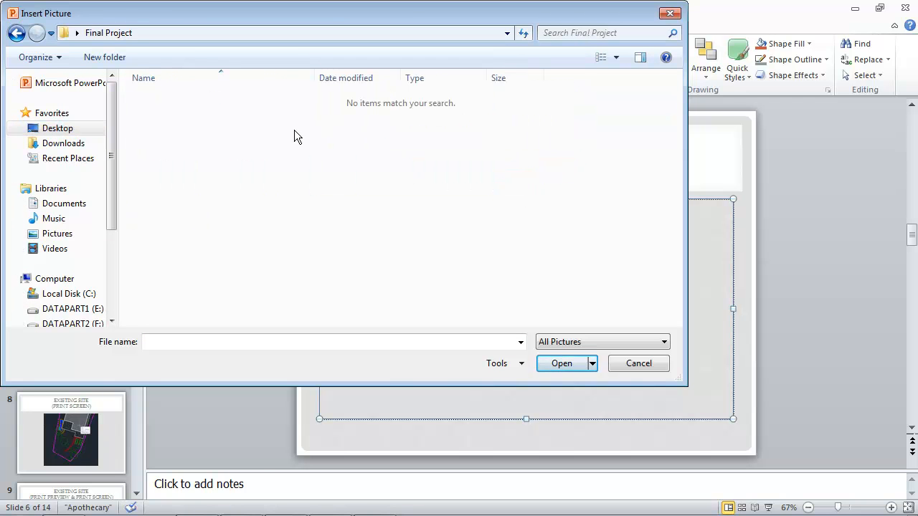
{"action": "mouse_move", "coordinate": [380, 177]}
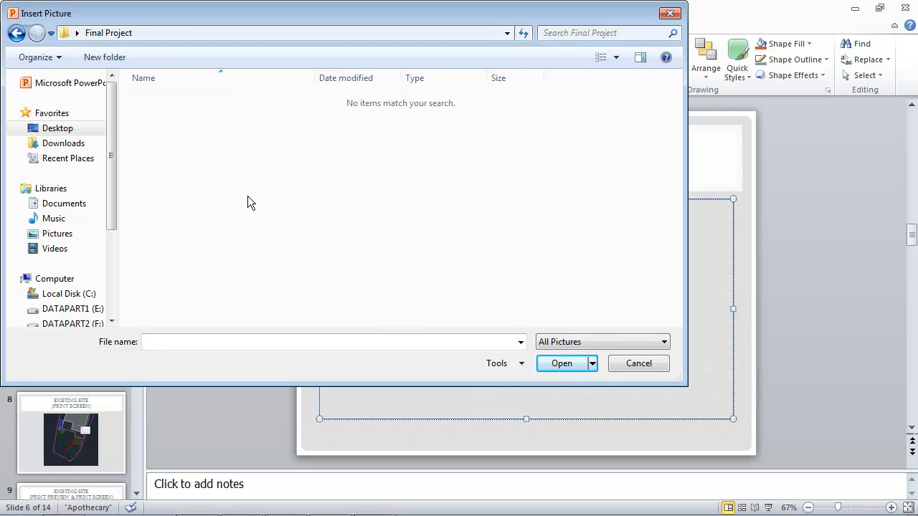
{"action": "left_click", "coordinate": [58, 128]}
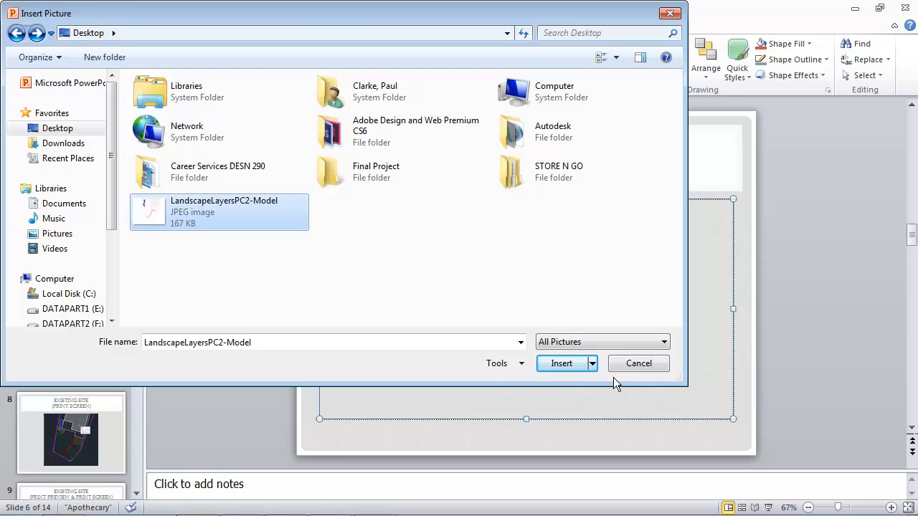
{"action": "left_click", "coordinate": [561, 364]}
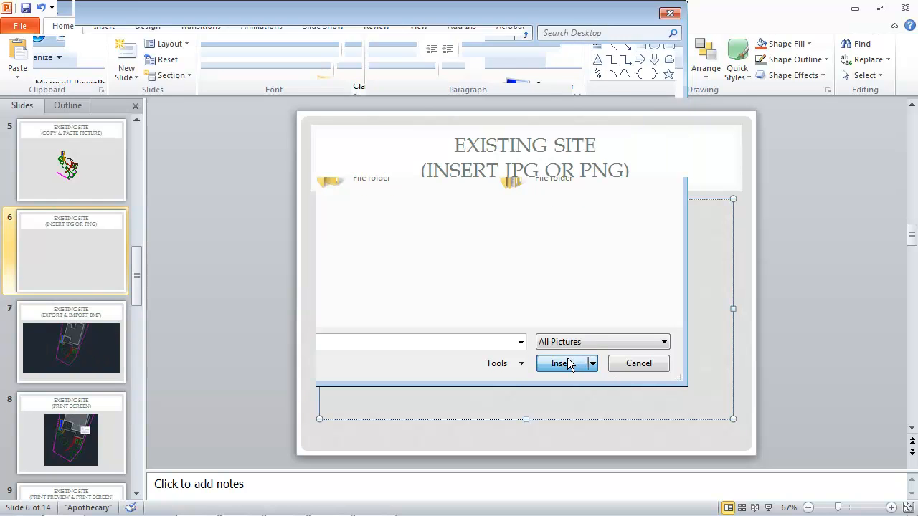
{"action": "left_click", "coordinate": [558, 364]}
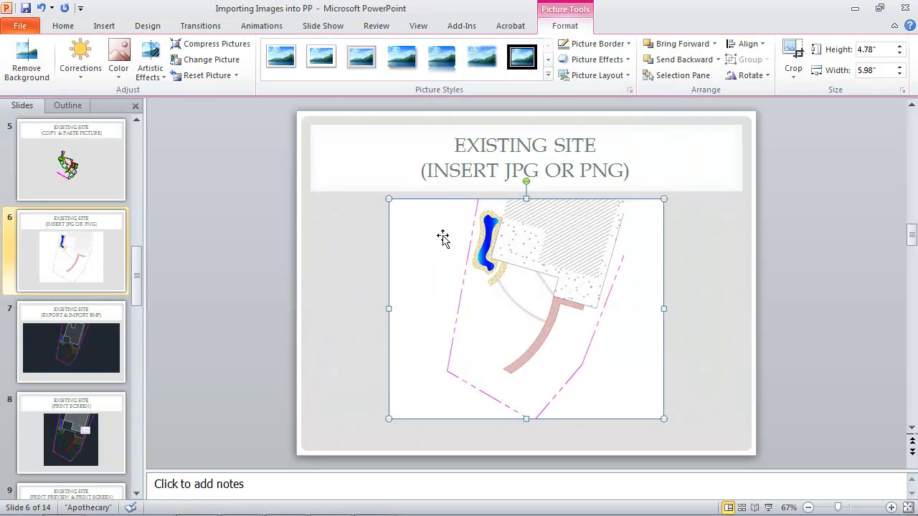
{"action": "mouse_move", "coordinate": [719, 255]}
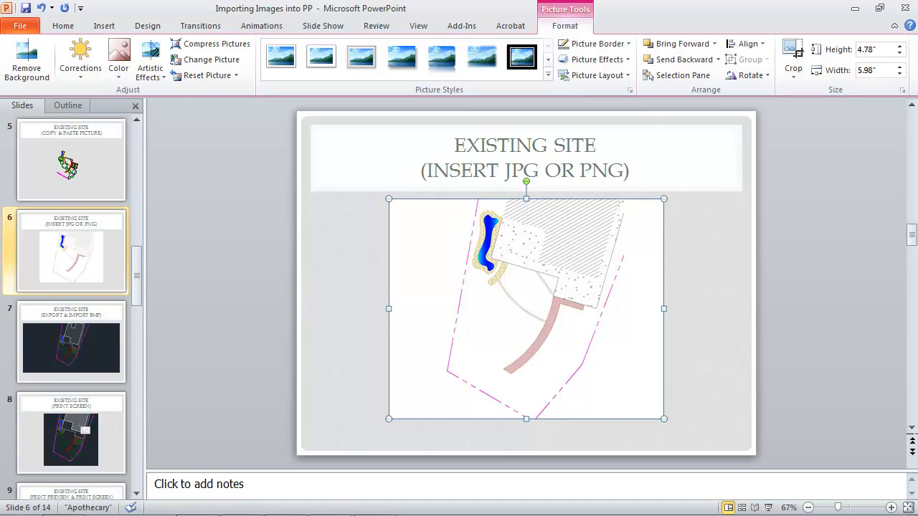
- Delete the dark bitmap site plan from slide 7, leaving an empty content placeholder
{"action": "left_click", "coordinate": [71, 341]}
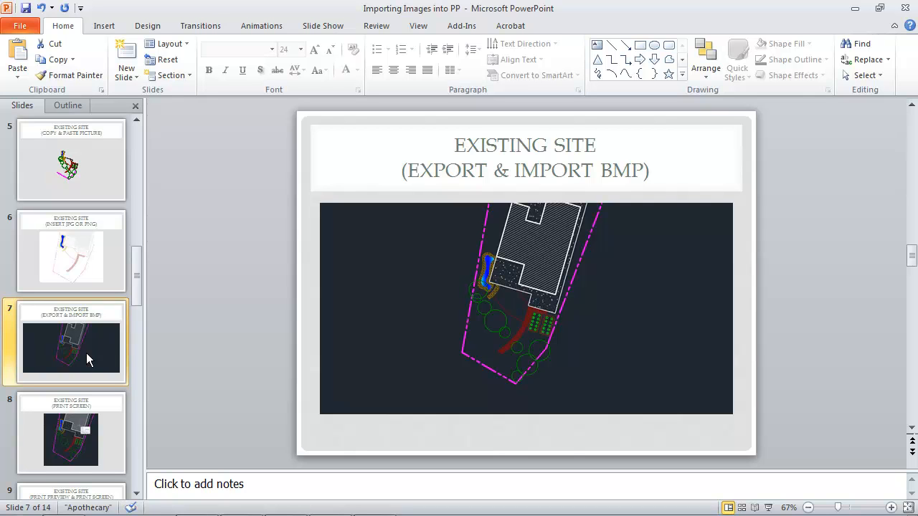
{"action": "mouse_move", "coordinate": [94, 264]}
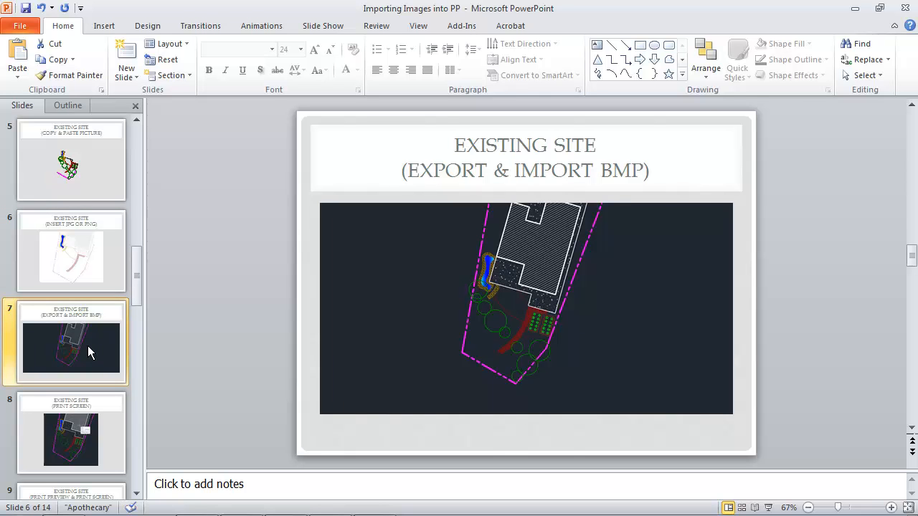
{"action": "left_click", "coordinate": [71, 347]}
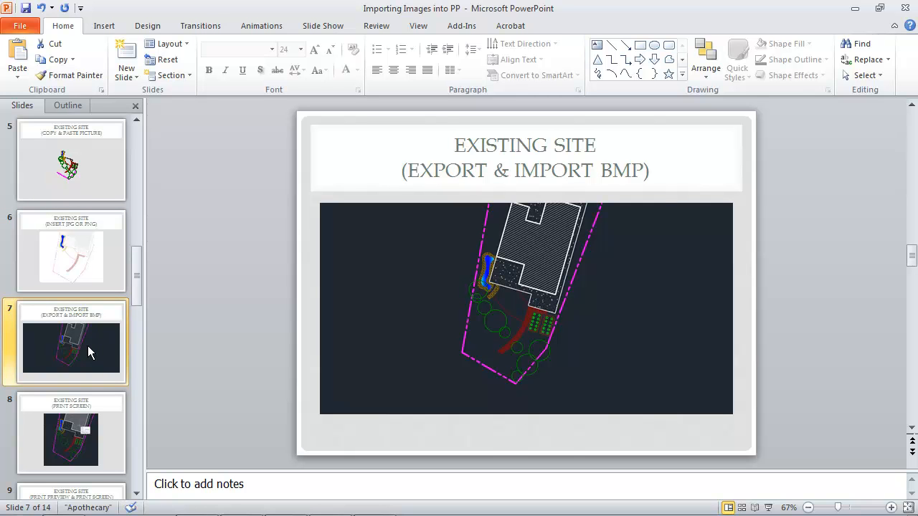
{"action": "mouse_move", "coordinate": [470, 261]}
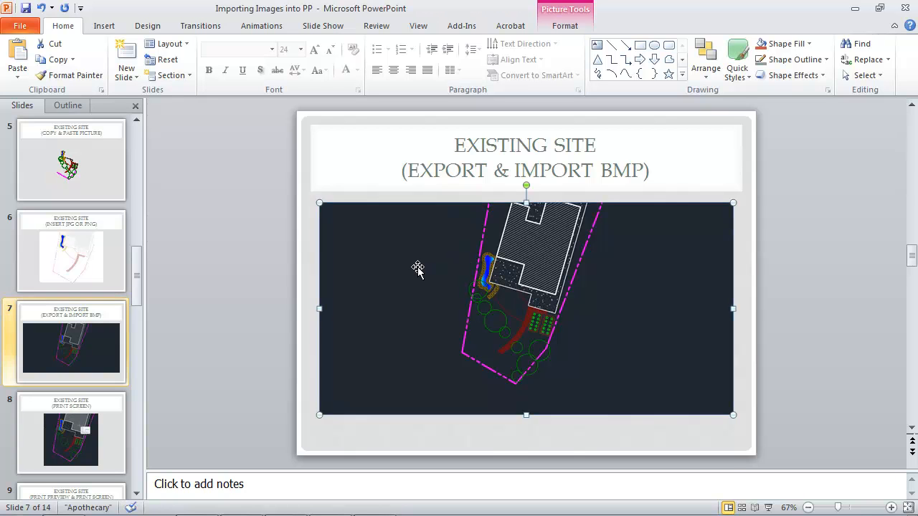
{"action": "key", "text": "Delete"}
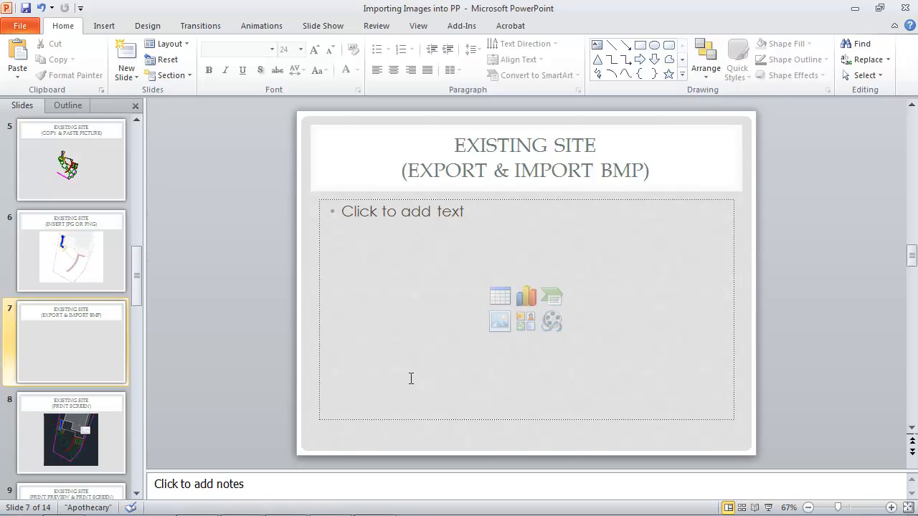
{"action": "mouse_move", "coordinate": [331, 501]}
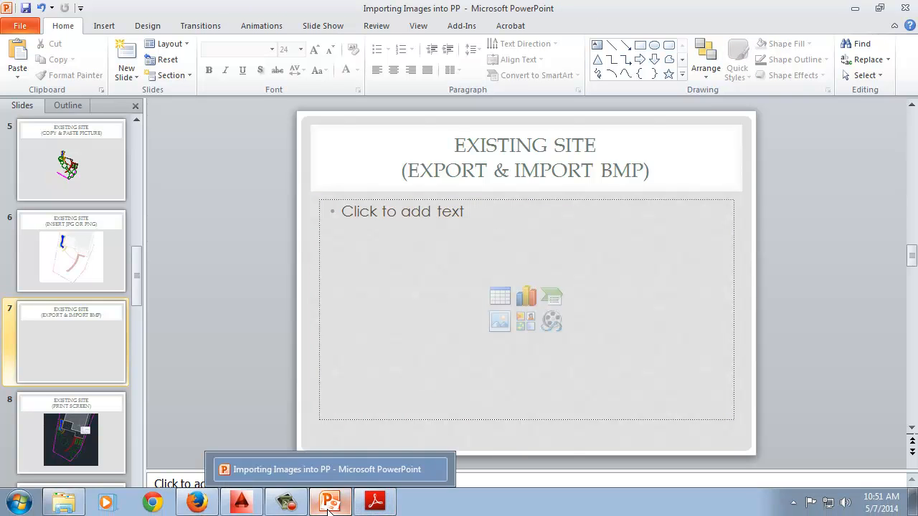
- In AutoCAD, start Export > Other Formats with Bitmap (*.bmp) as the file type
{"action": "left_click", "coordinate": [242, 501]}
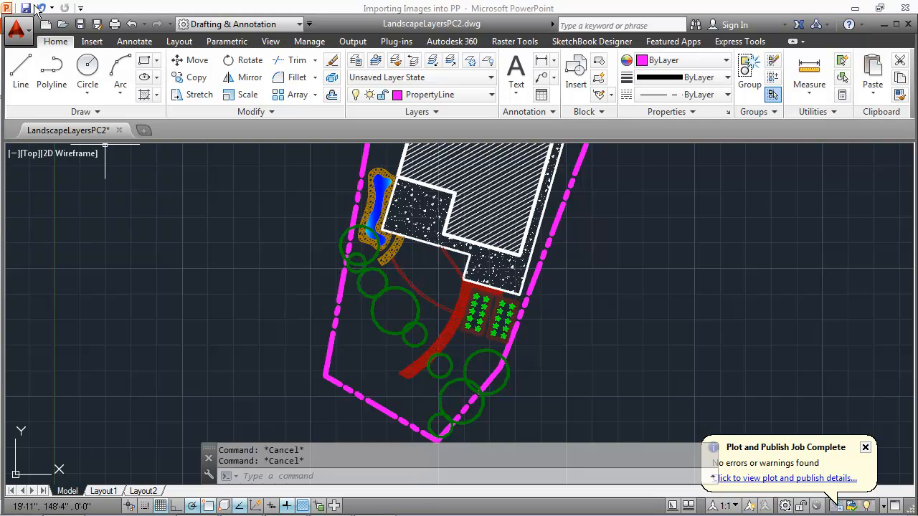
{"action": "left_click", "coordinate": [18, 24]}
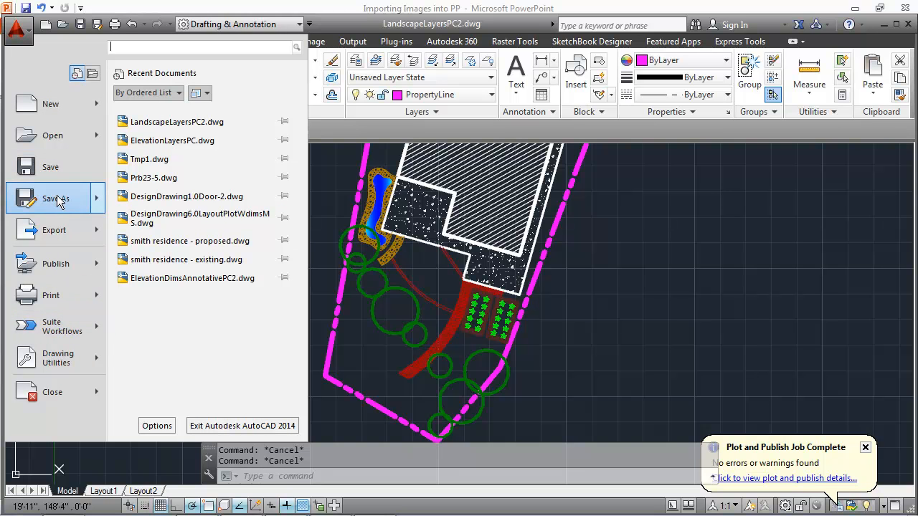
{"action": "left_click", "coordinate": [50, 295]}
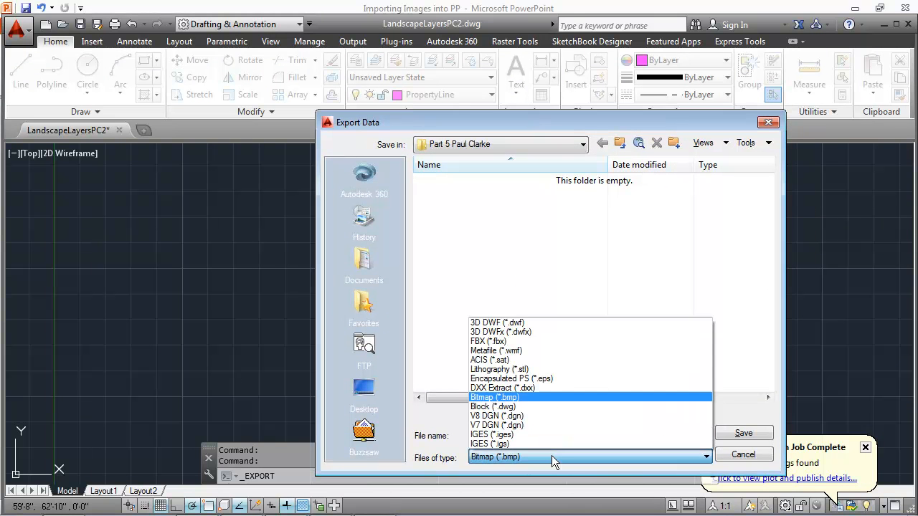
{"action": "left_click", "coordinate": [495, 397]}
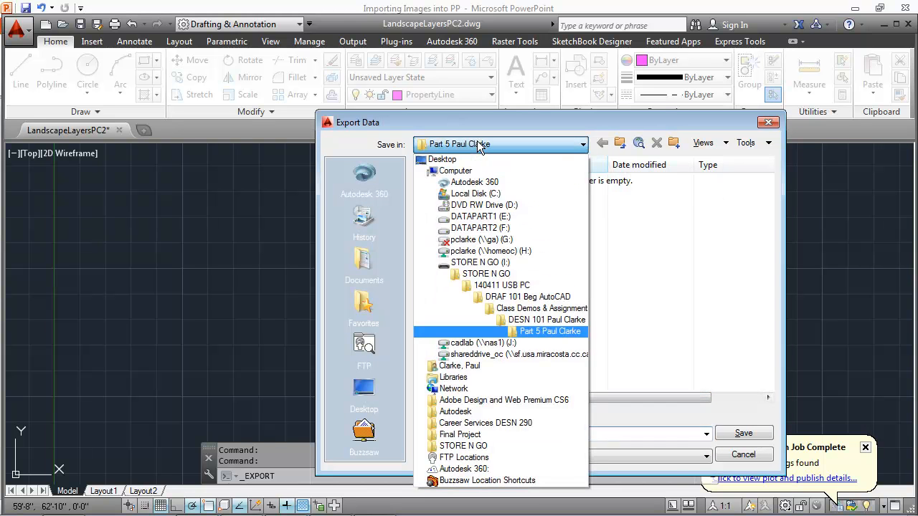
- Save the bitmap in Desktop\Final Project and window-select the site plan objects for export
{"action": "left_click", "coordinate": [442, 159]}
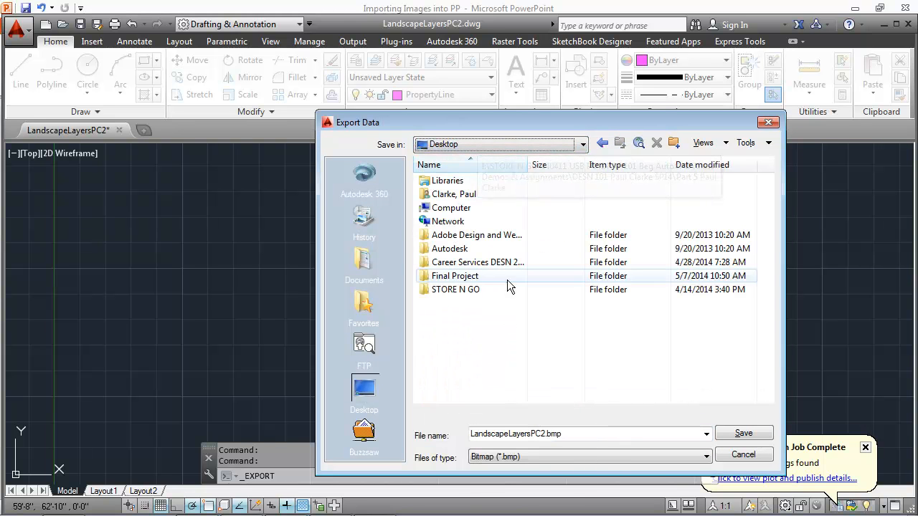
{"action": "double_click", "coordinate": [454, 275]}
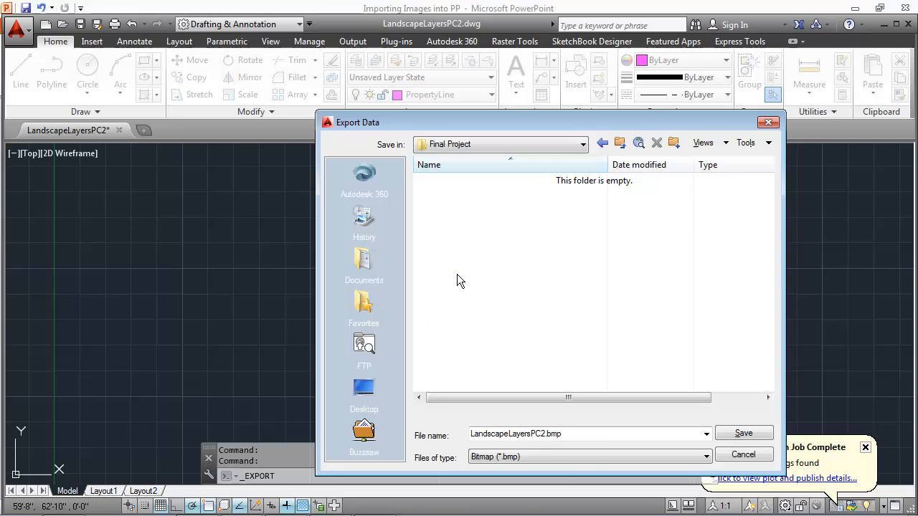
{"action": "left_click", "coordinate": [742, 433]}
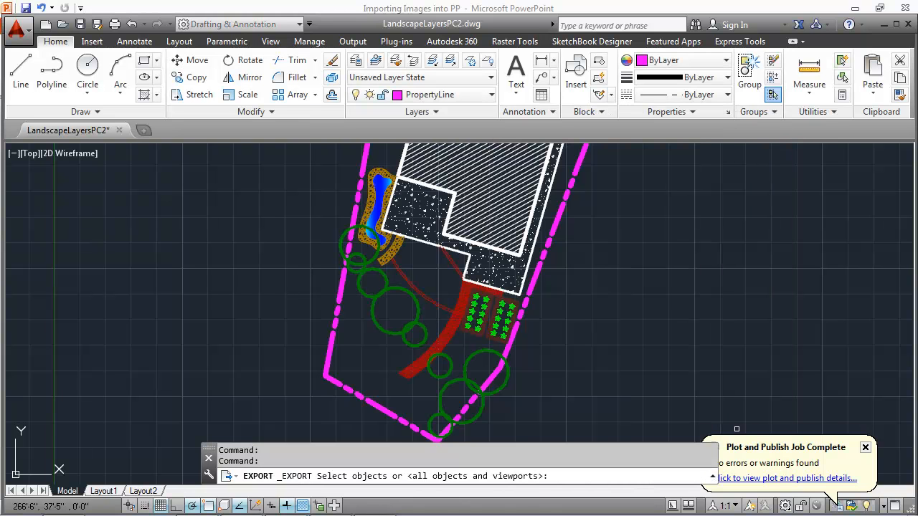
{"action": "mouse_move", "coordinate": [607, 193]}
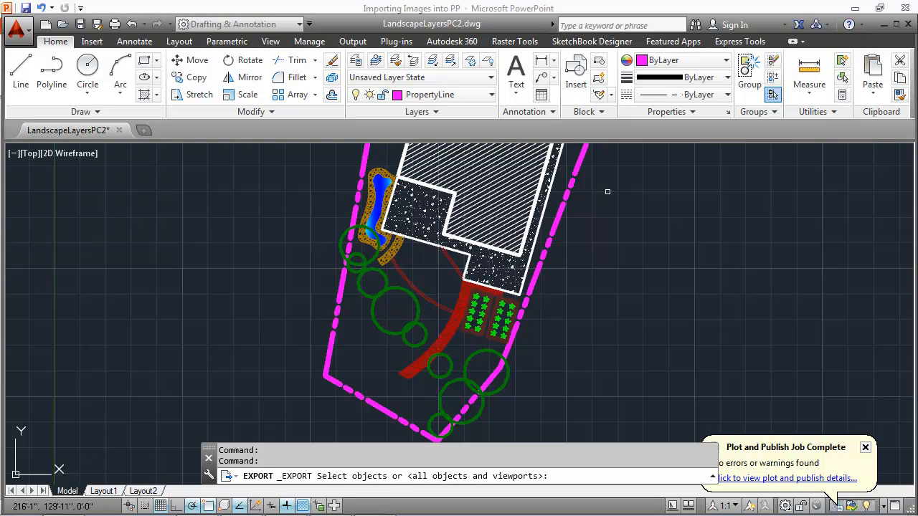
{"action": "mouse_move", "coordinate": [608, 177]}
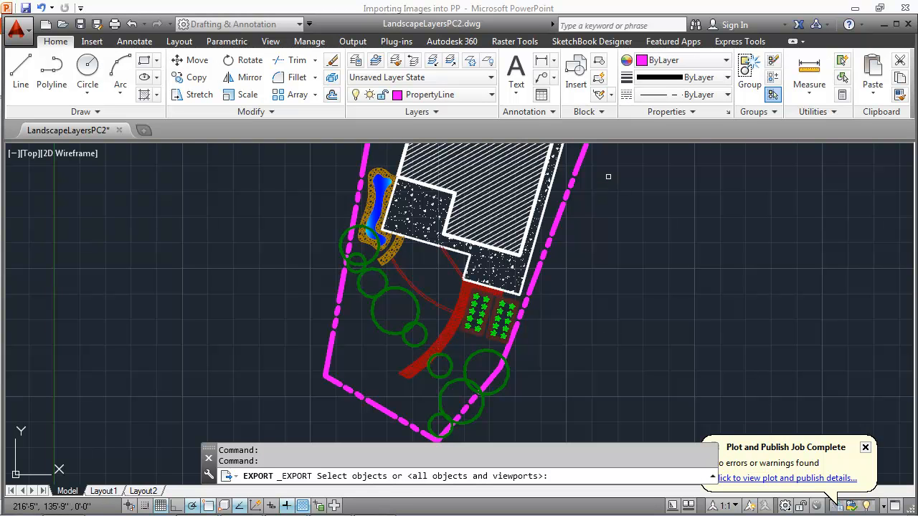
{"action": "left_click", "coordinate": [607, 177]}
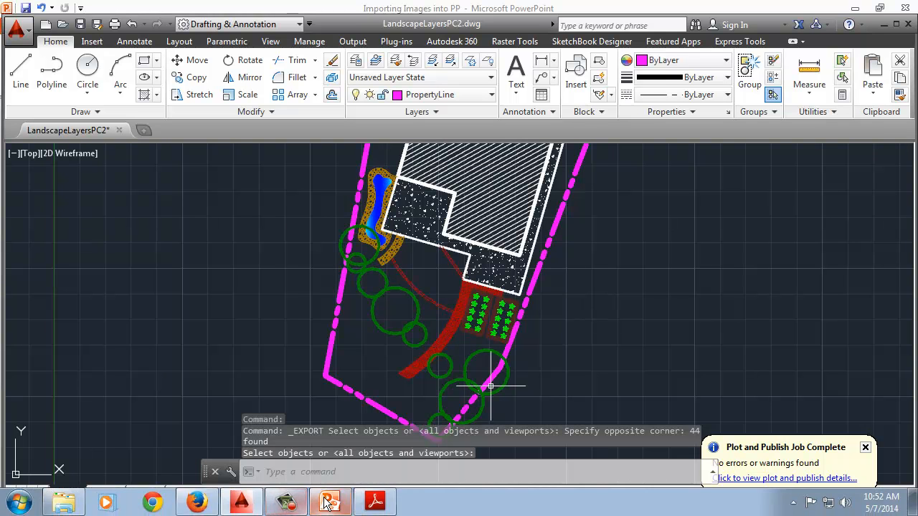
- Insert the LandscapeLayersPC2 bitmap from the Final Project folder onto slide 7, then move to slide 8
{"action": "left_click", "coordinate": [330, 501]}
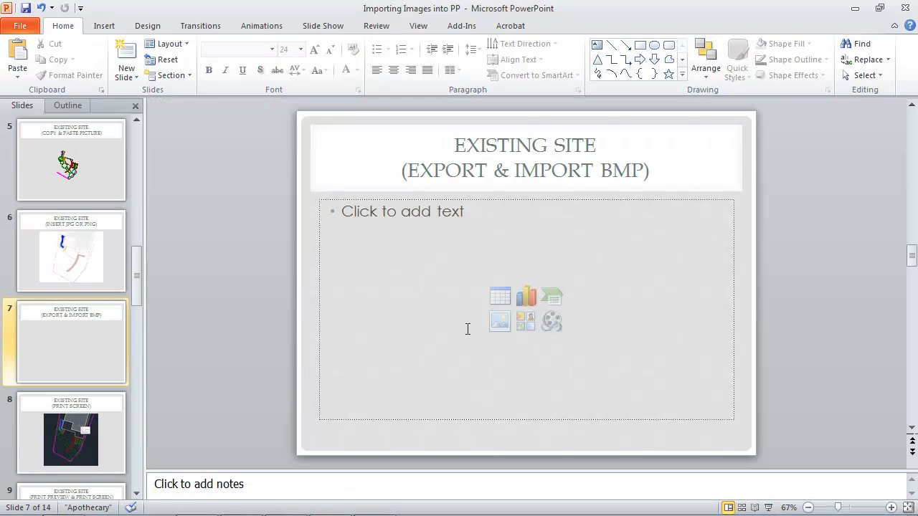
{"action": "mouse_move", "coordinate": [500, 321]}
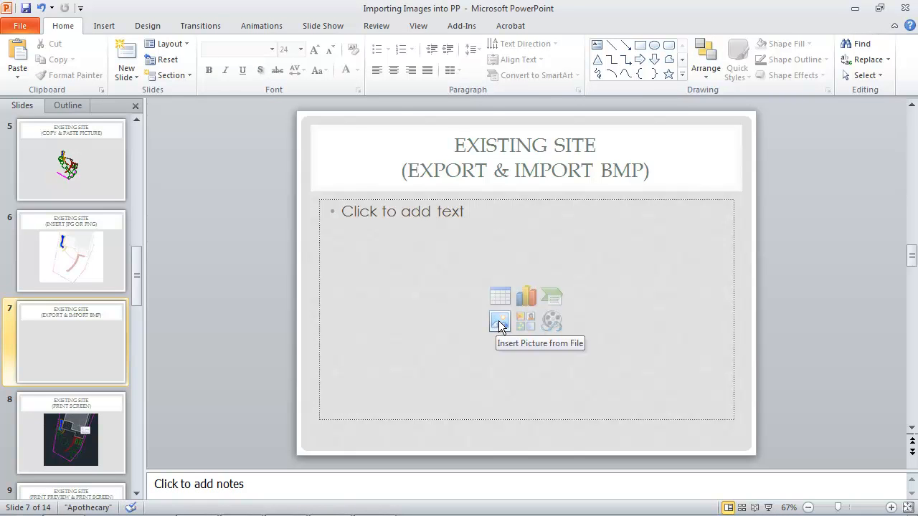
{"action": "left_click", "coordinate": [500, 320]}
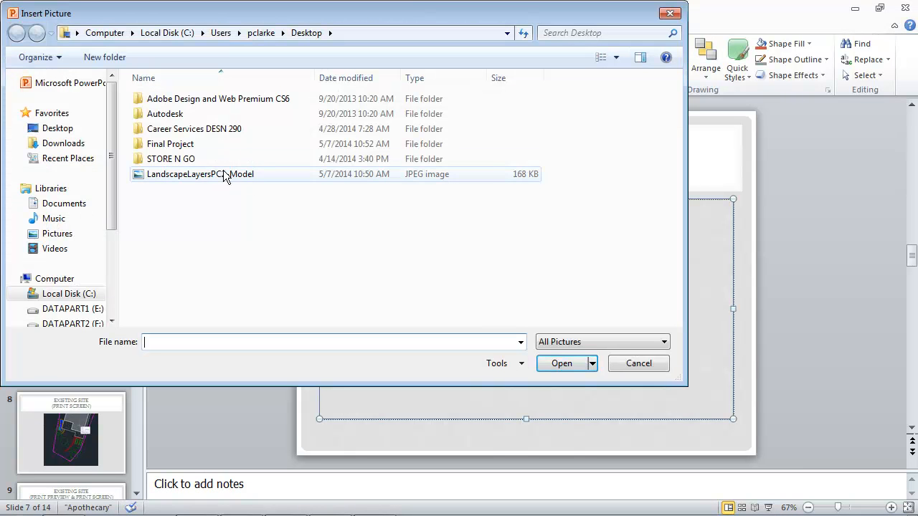
{"action": "double_click", "coordinate": [170, 143]}
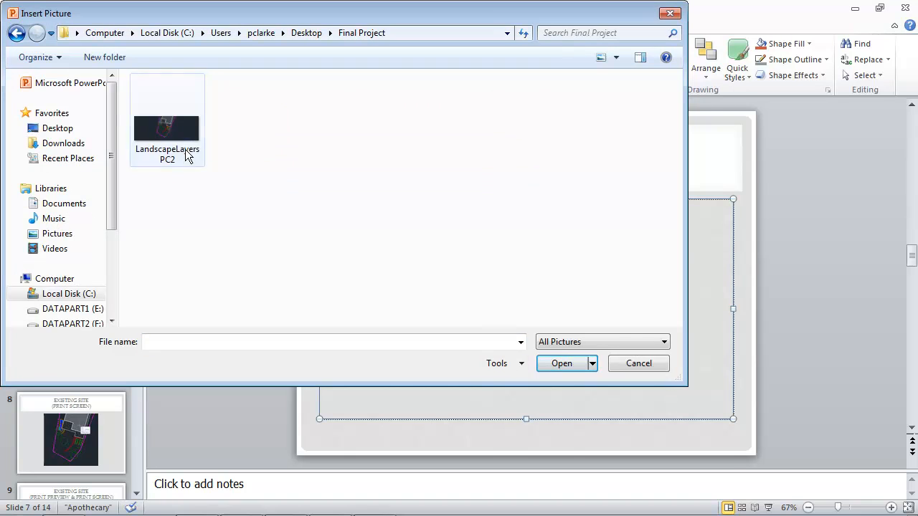
{"action": "left_click", "coordinate": [166, 119]}
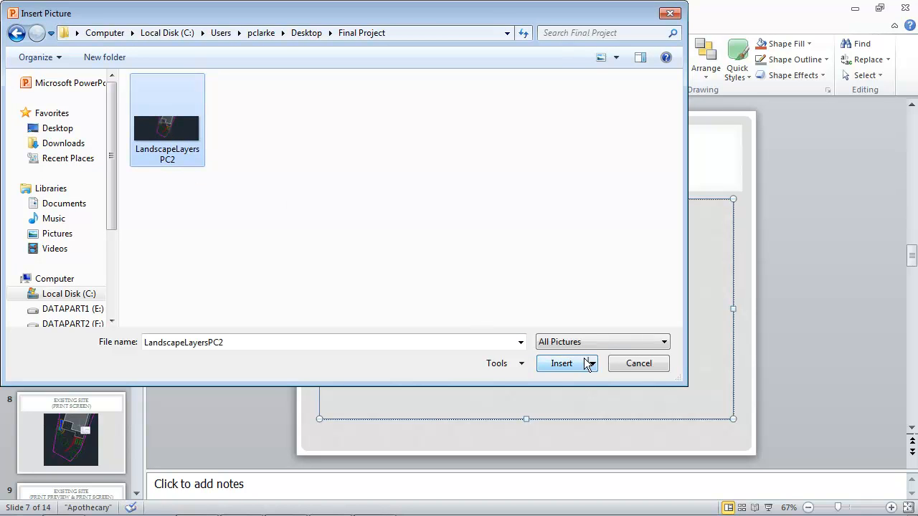
{"action": "left_click", "coordinate": [561, 363]}
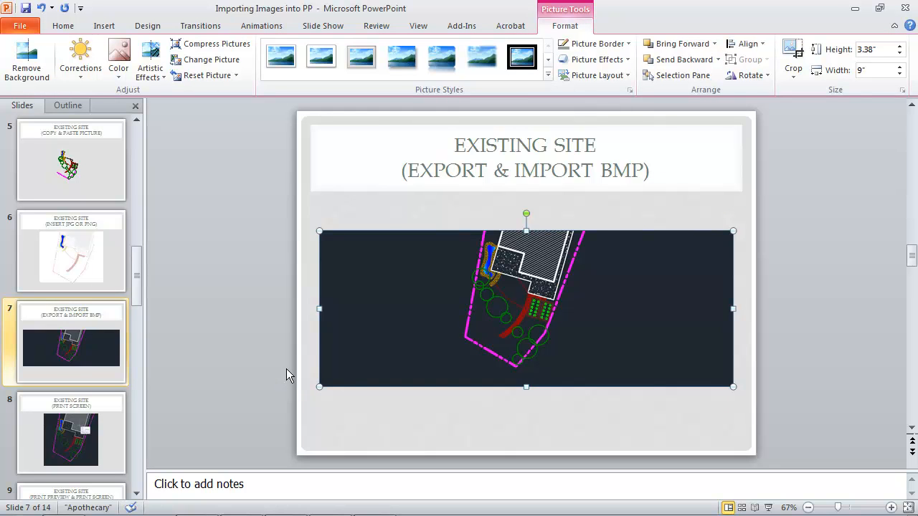
{"action": "left_click", "coordinate": [71, 432]}
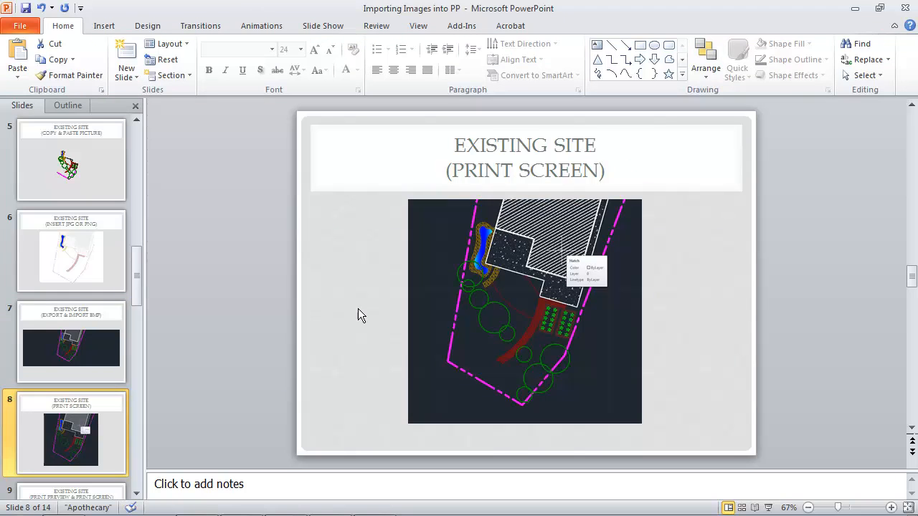
{"action": "mouse_move", "coordinate": [500, 286]}
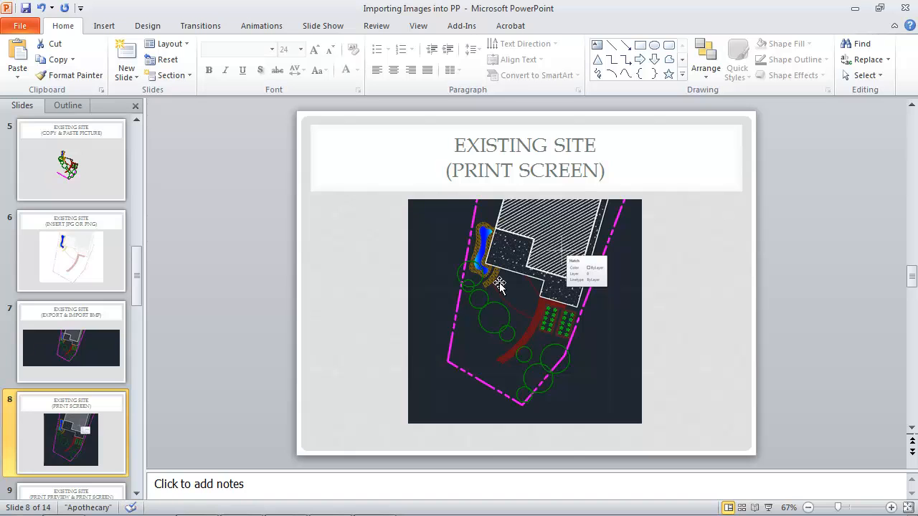
{"action": "mouse_move", "coordinate": [495, 287]}
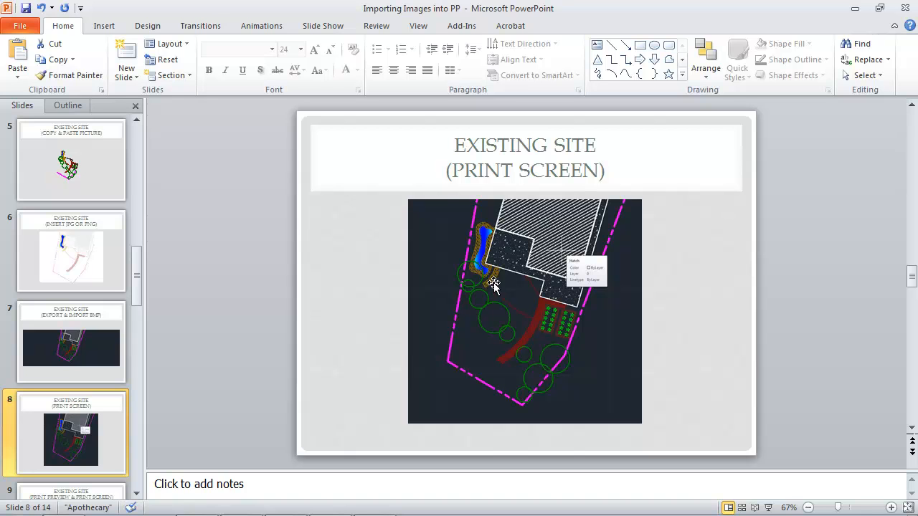
{"action": "mouse_move", "coordinate": [598, 314]}
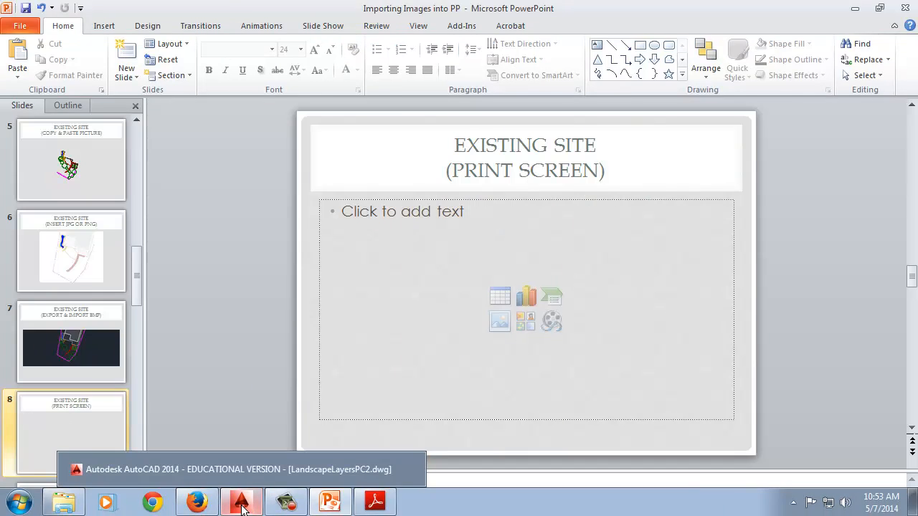
- Bring the AutoCAD site plan drawing back to the front
{"action": "left_click", "coordinate": [241, 501]}
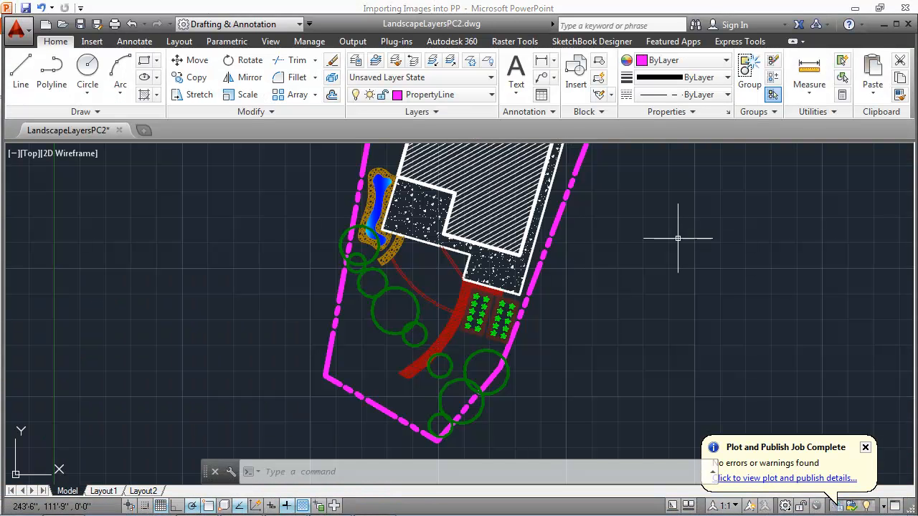
{"action": "mouse_move", "coordinate": [677, 239]}
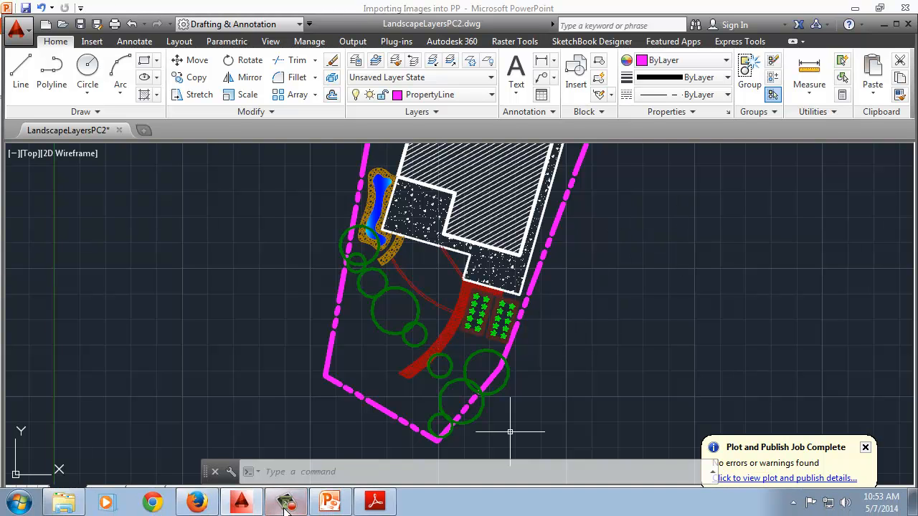
- Paste the full-desktop screen capture into slide 8's content placeholder
{"action": "left_click", "coordinate": [329, 501]}
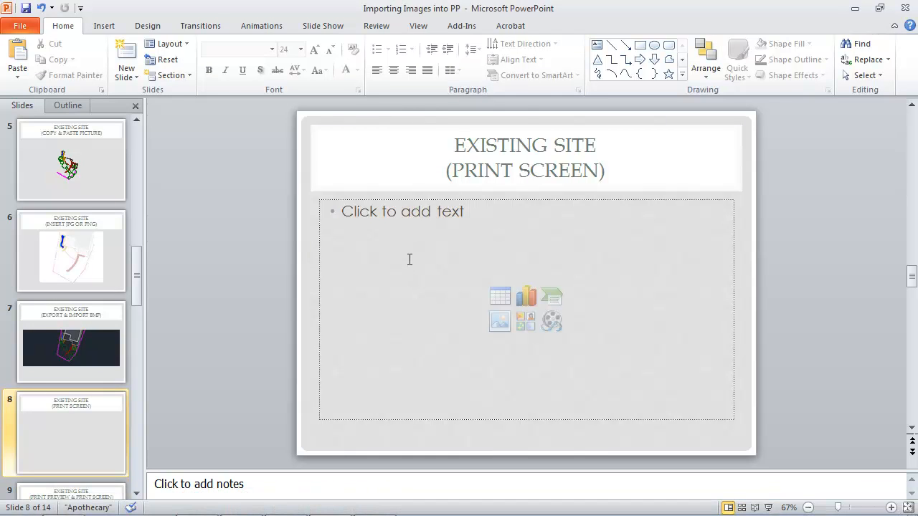
{"action": "right_click", "coordinate": [409, 260]}
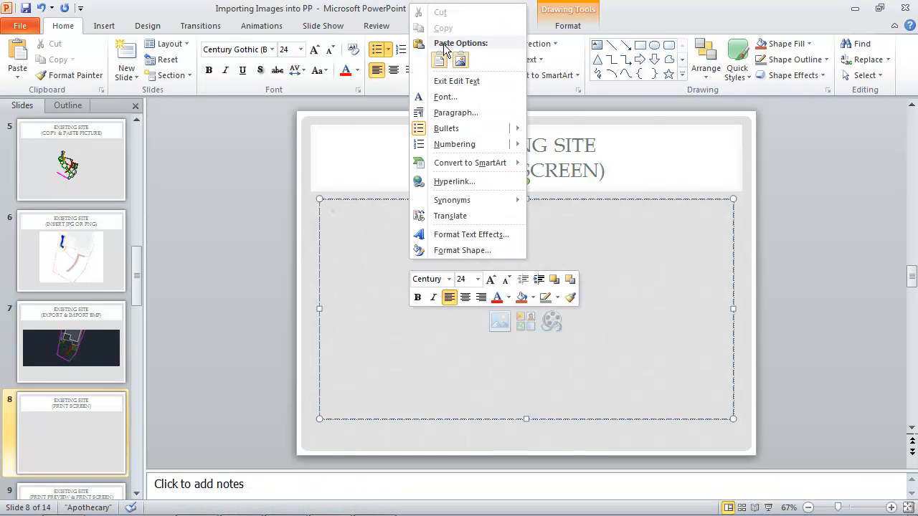
{"action": "left_click", "coordinate": [439, 61]}
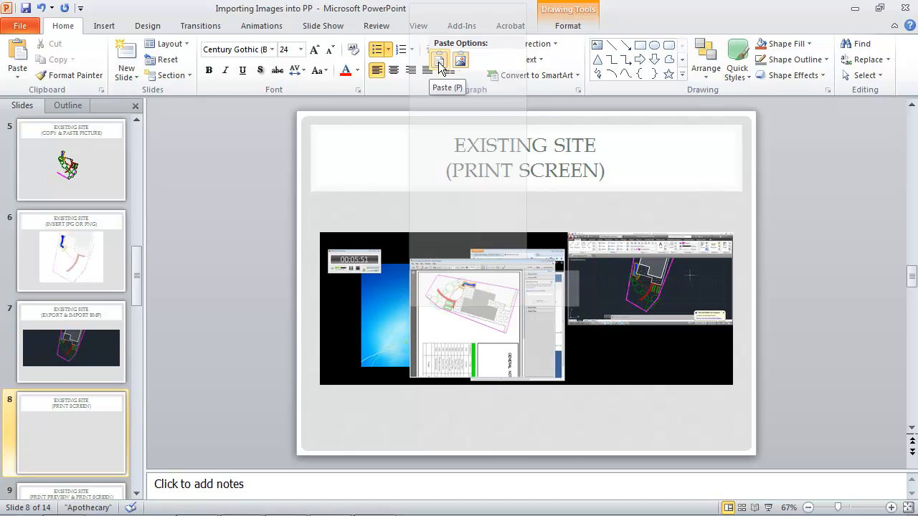
{"action": "left_click", "coordinate": [438, 59]}
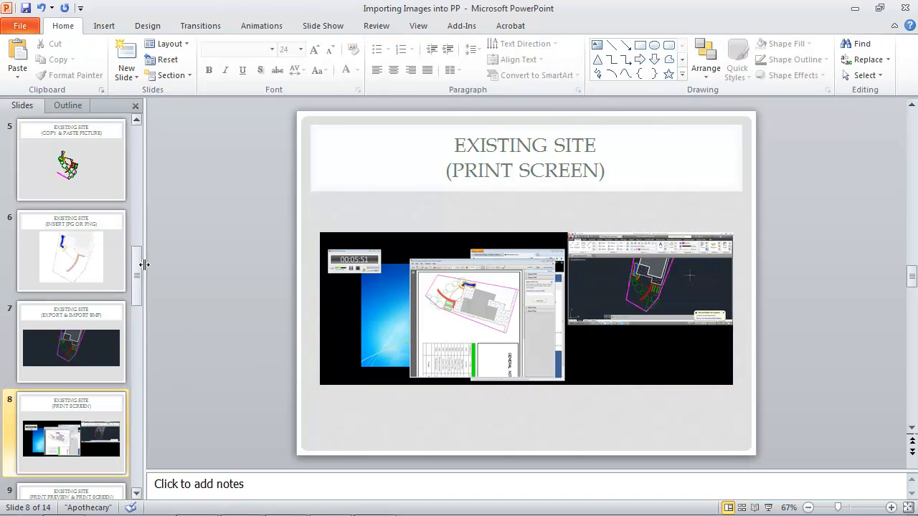
{"action": "scroll", "scroll_direction": "down", "scroll_amount": 3}
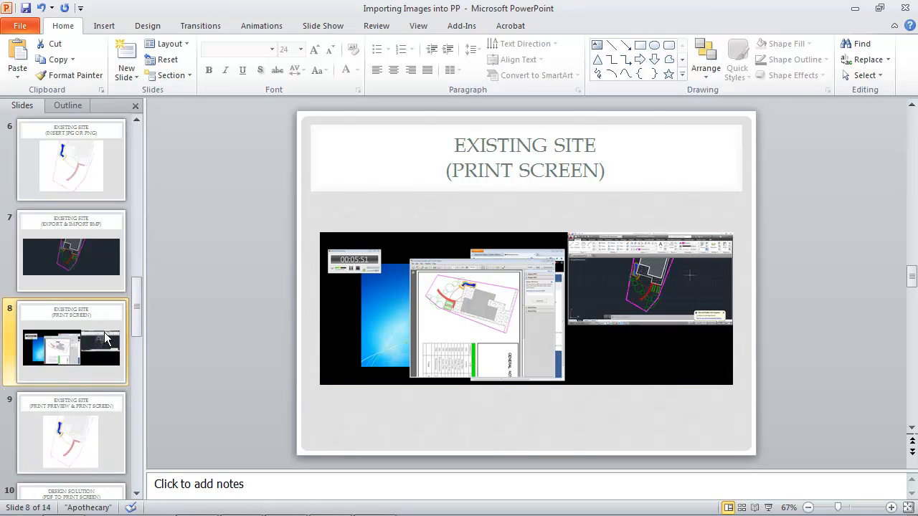
{"action": "scroll", "scroll_direction": "down", "scroll_amount": 3}
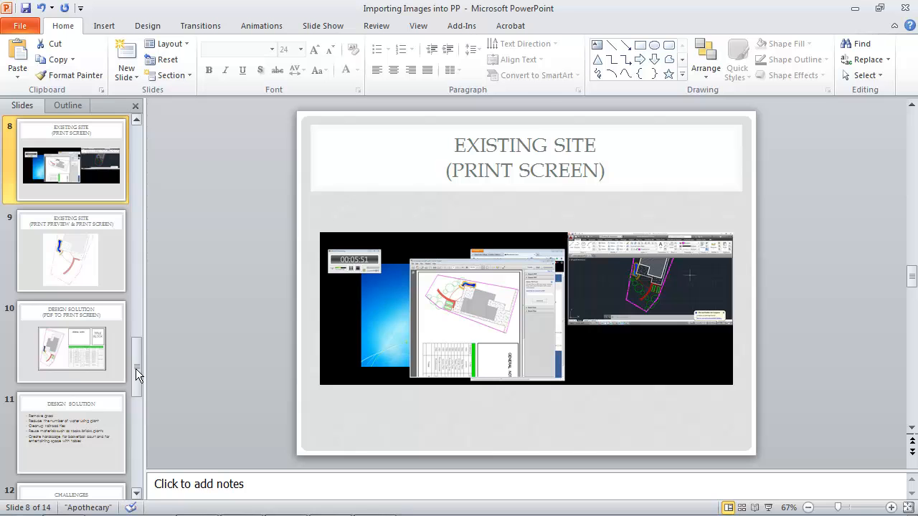
{"action": "scroll", "scroll_direction": "down", "scroll_amount": 3}
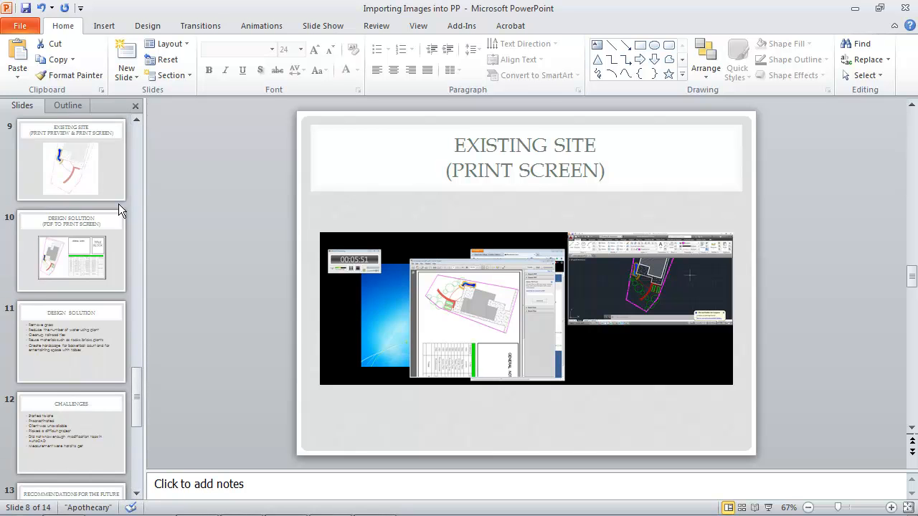
- Delete the old site plan picture from slide 9, leaving an empty content placeholder
{"action": "left_click", "coordinate": [71, 159]}
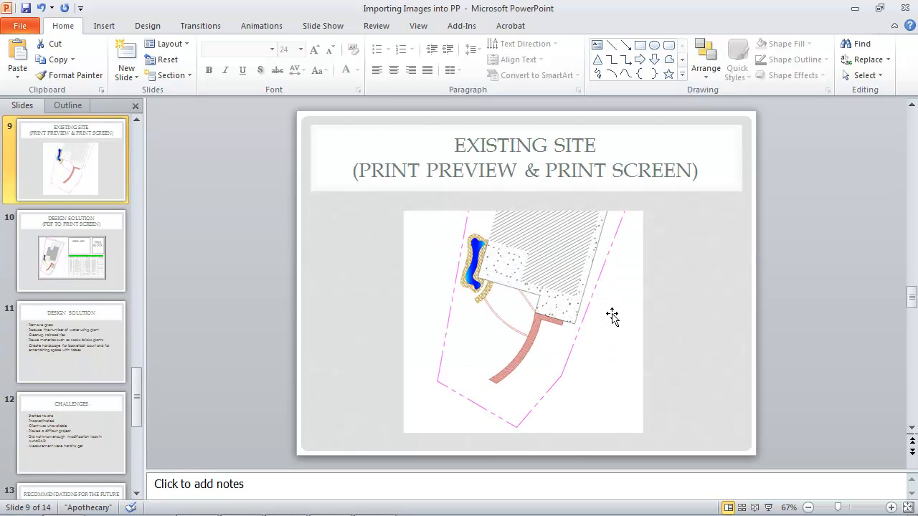
{"action": "mouse_move", "coordinate": [529, 297]}
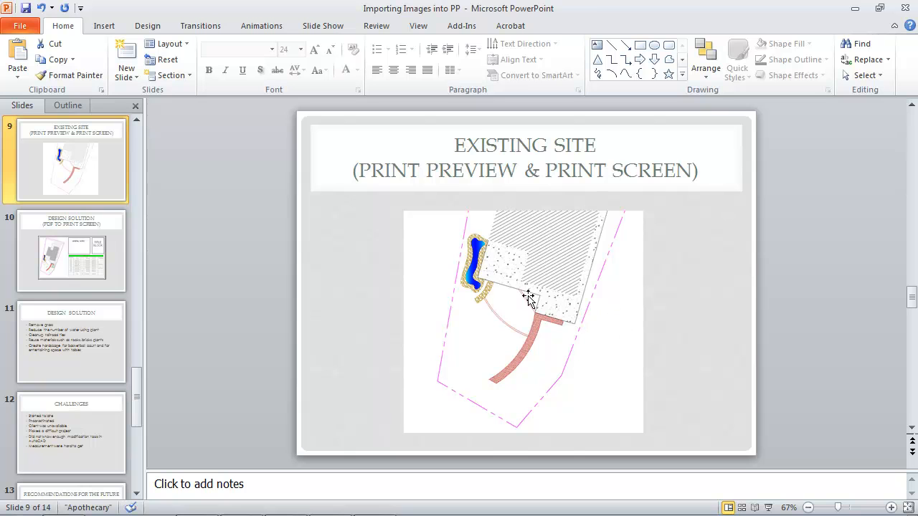
{"action": "left_click", "coordinate": [524, 294]}
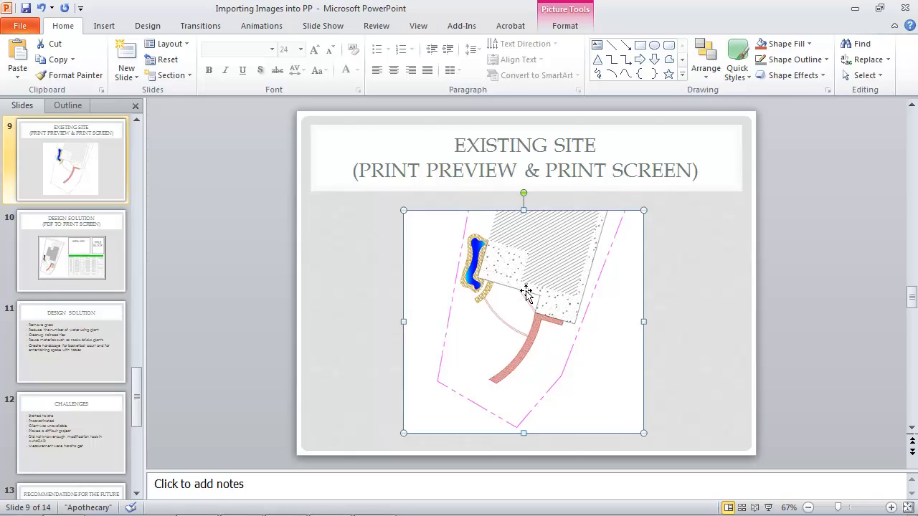
{"action": "key", "text": "Delete"}
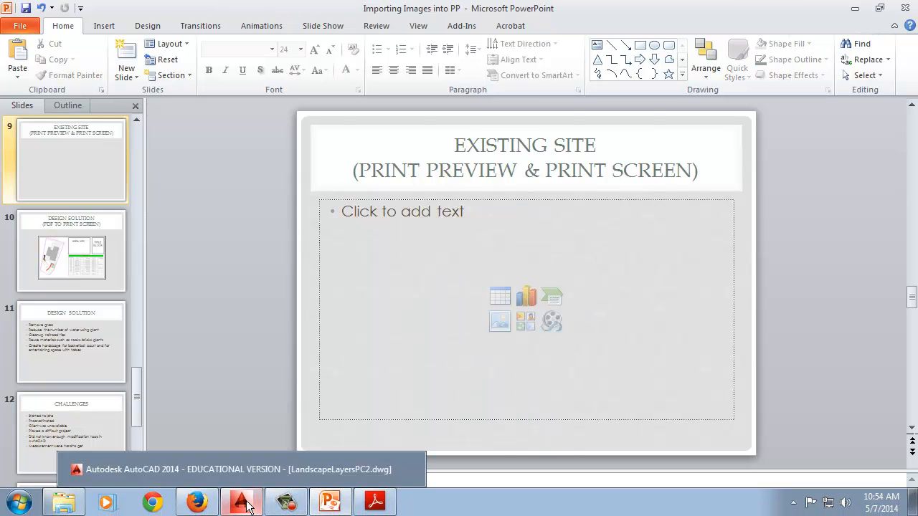
- In AutoCAD's Plot dialog, choose Adobe PDF, 11 x 17 paper, plot area Window, centred on the page
{"action": "left_click", "coordinate": [241, 501]}
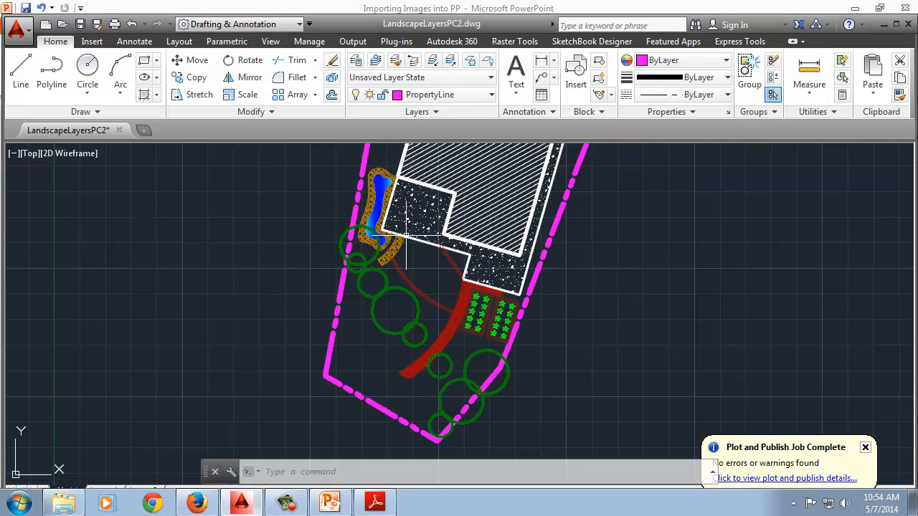
{"action": "mouse_move", "coordinate": [298, 181]}
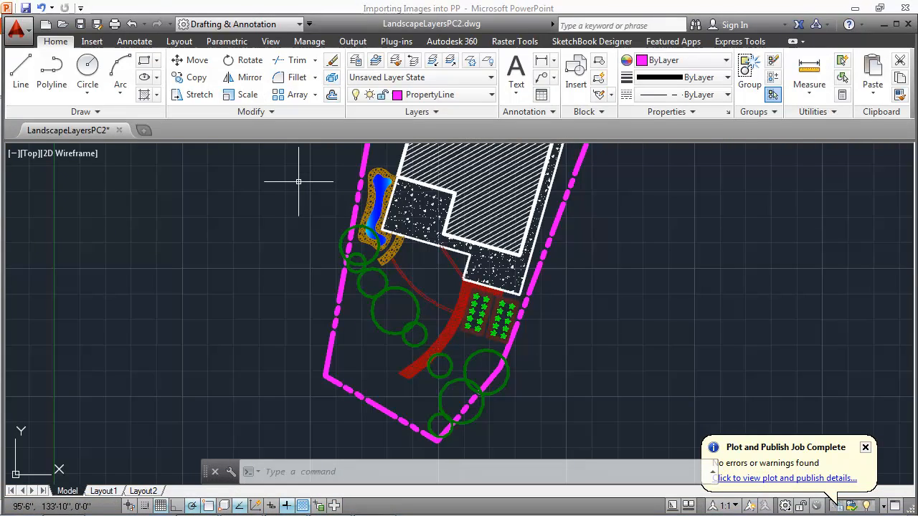
{"action": "mouse_move", "coordinate": [235, 147]}
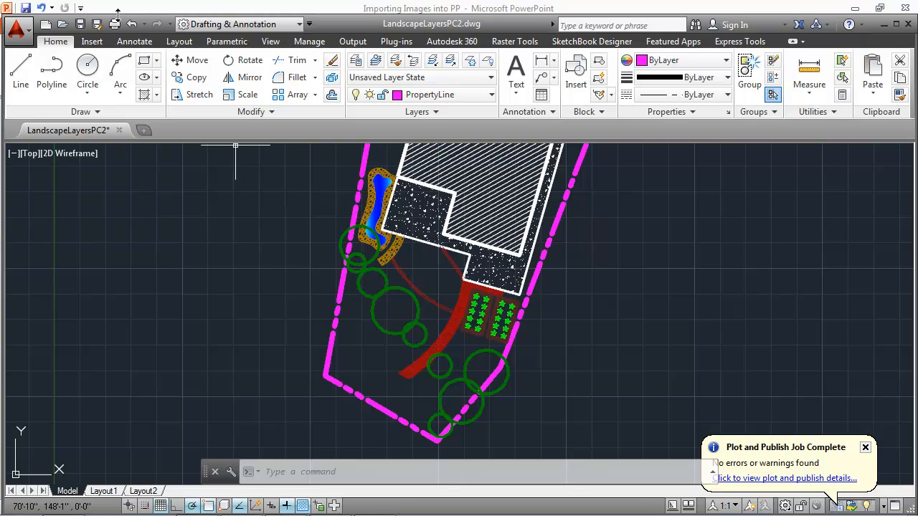
{"action": "left_click", "coordinate": [95, 23]}
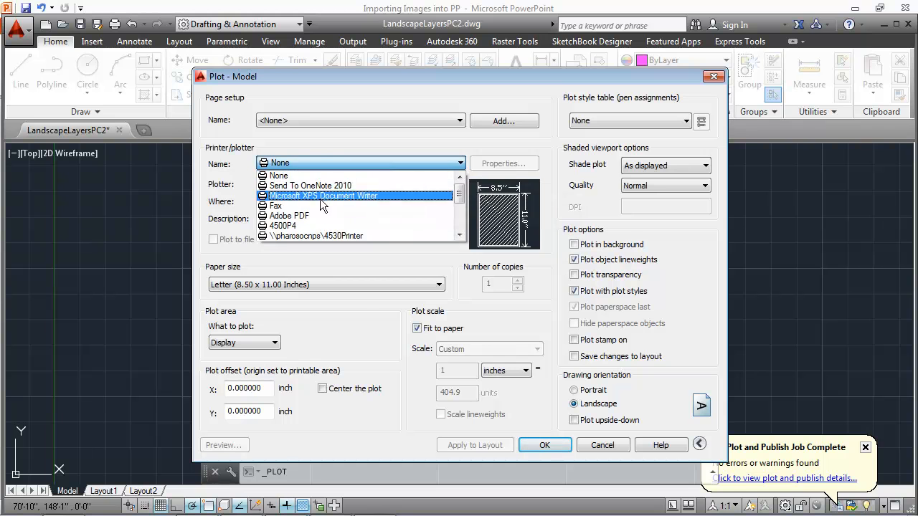
{"action": "left_click", "coordinate": [288, 215]}
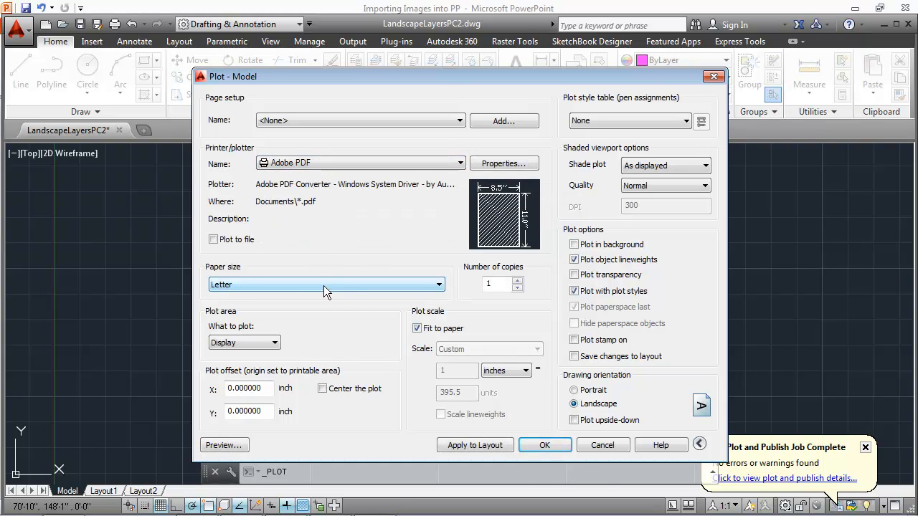
{"action": "left_click", "coordinate": [326, 284]}
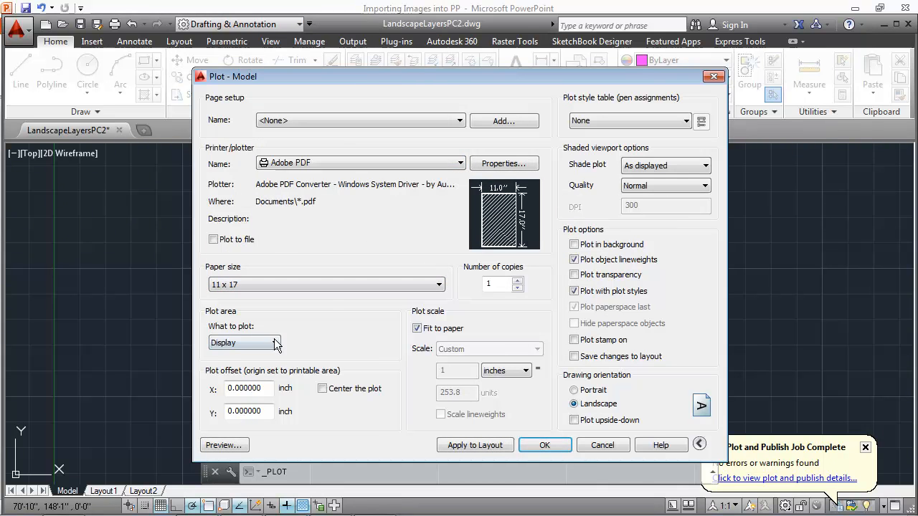
{"action": "left_click", "coordinate": [274, 342]}
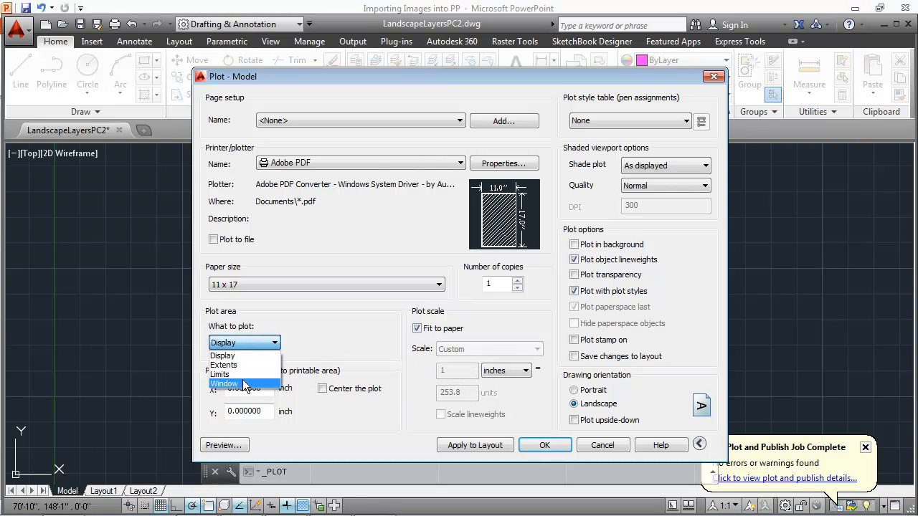
{"action": "left_click", "coordinate": [225, 384]}
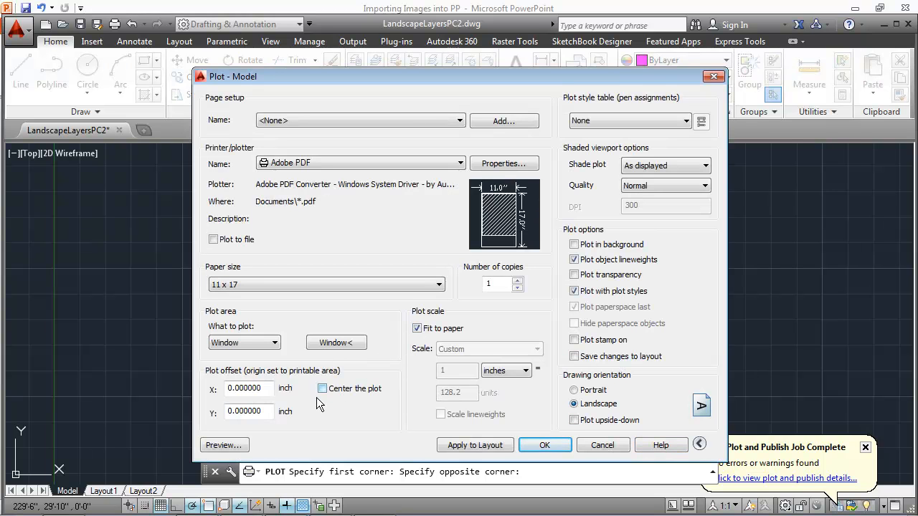
{"action": "left_click", "coordinate": [321, 388]}
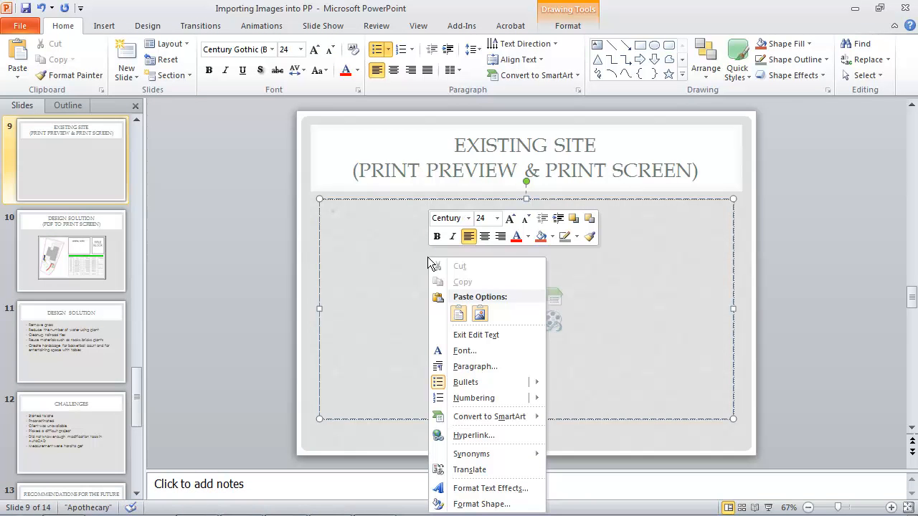
- Paste the screen capture into slide 9's placeholder, then go to slide 10
{"action": "left_click", "coordinate": [479, 313]}
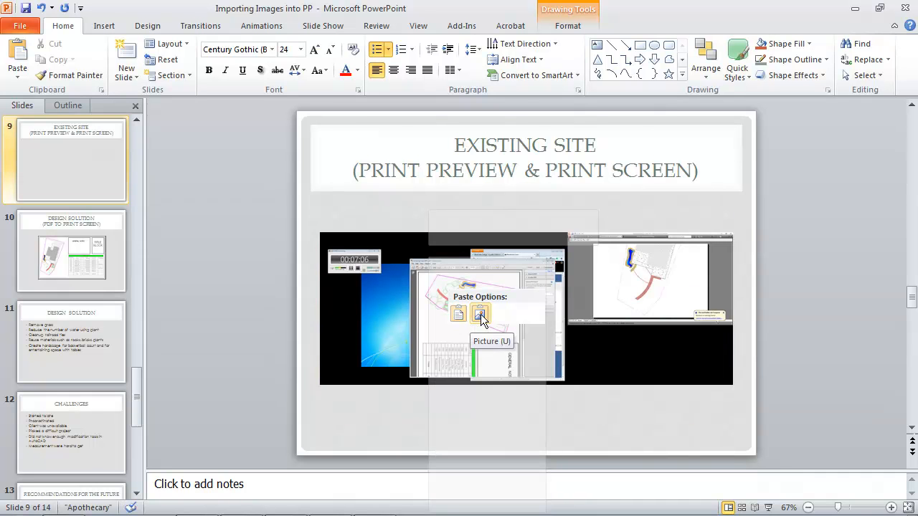
{"action": "right_click", "coordinate": [459, 315]}
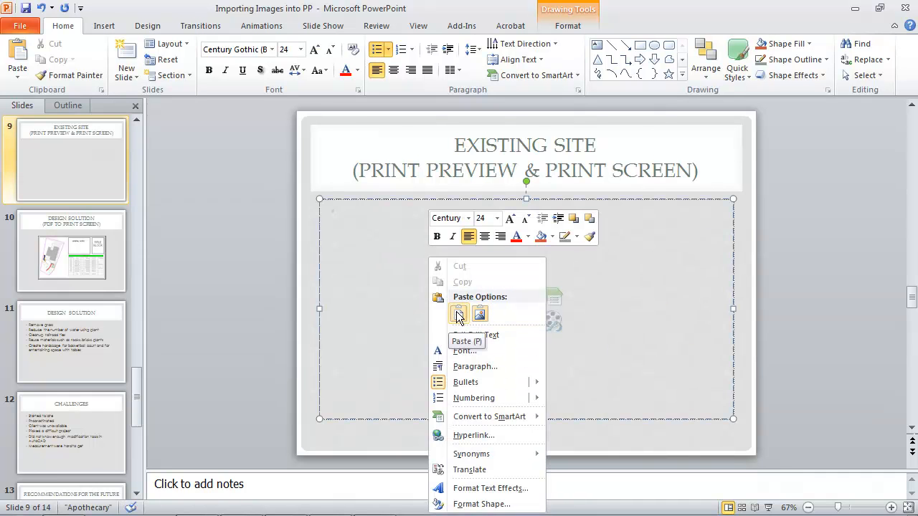
{"action": "left_click", "coordinate": [459, 314]}
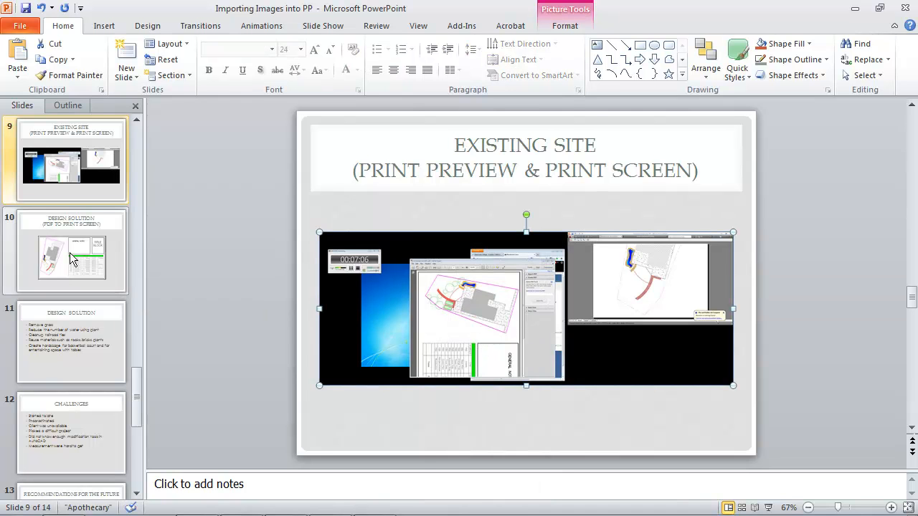
{"action": "left_click", "coordinate": [70, 251]}
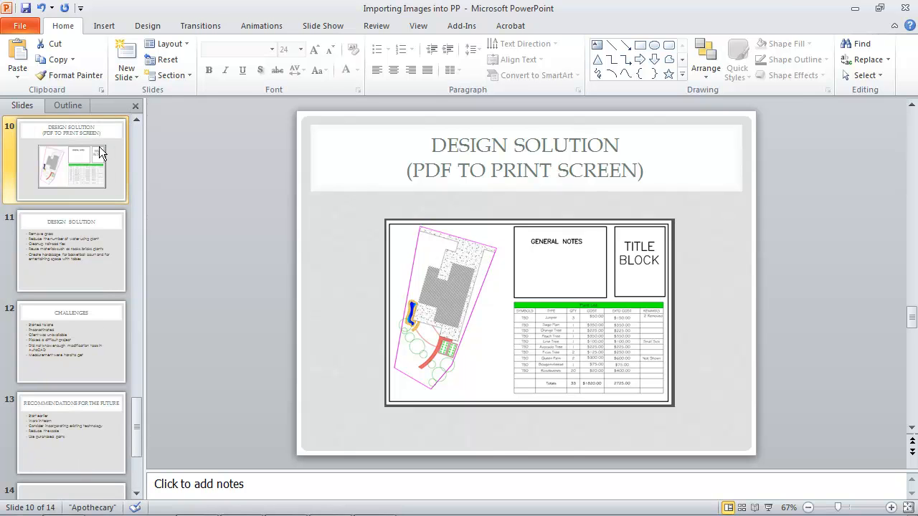
{"action": "mouse_move", "coordinate": [170, 170]}
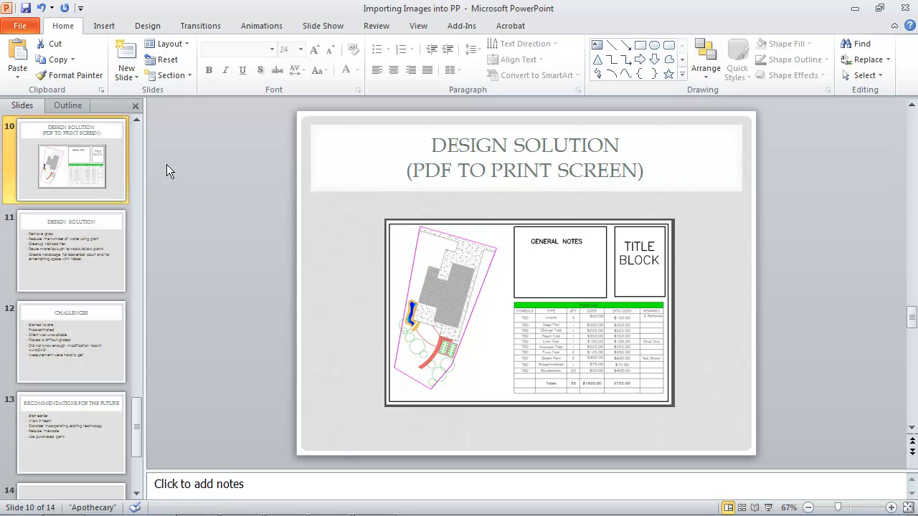
- Delete the existing site plan picture from slide 10
{"action": "left_click", "coordinate": [529, 292]}
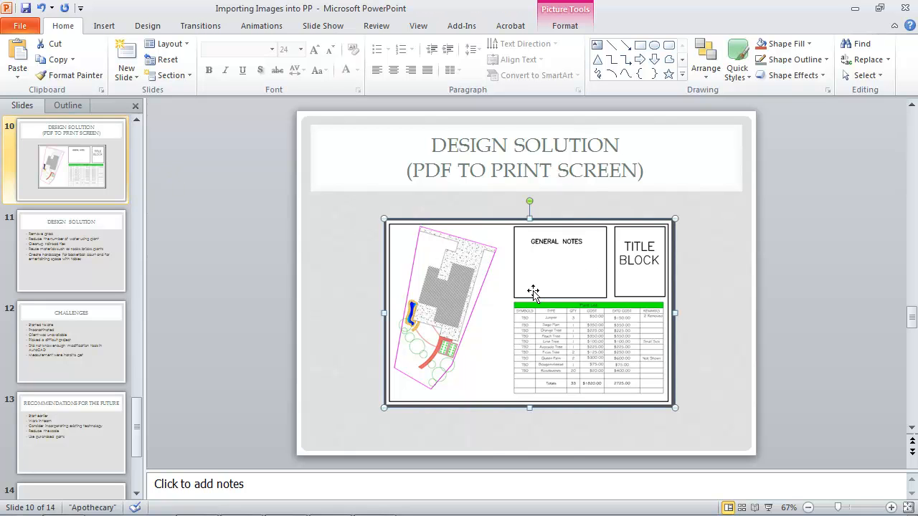
{"action": "key", "text": "Delete"}
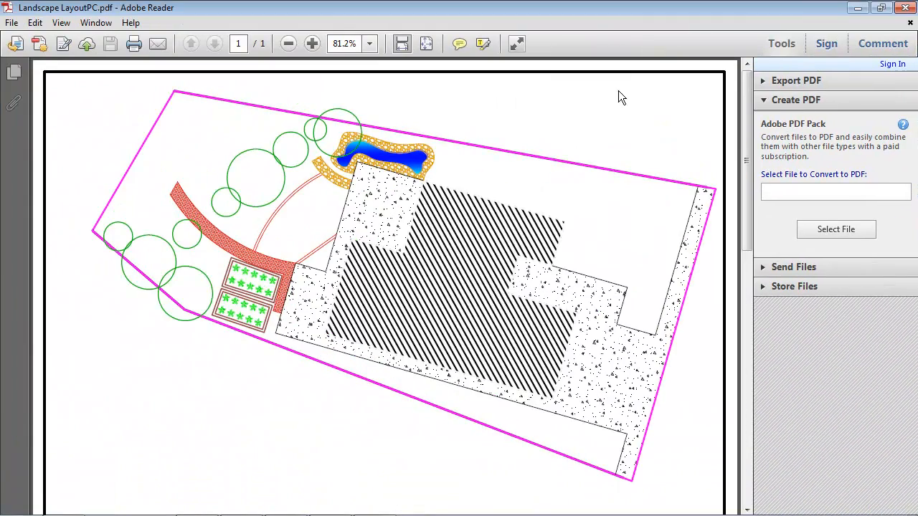
- In Adobe Reader, zoom out and rotate the site plan PDF into landscape orientation
{"action": "scroll", "scroll_direction": "down", "scroll_amount": 3}
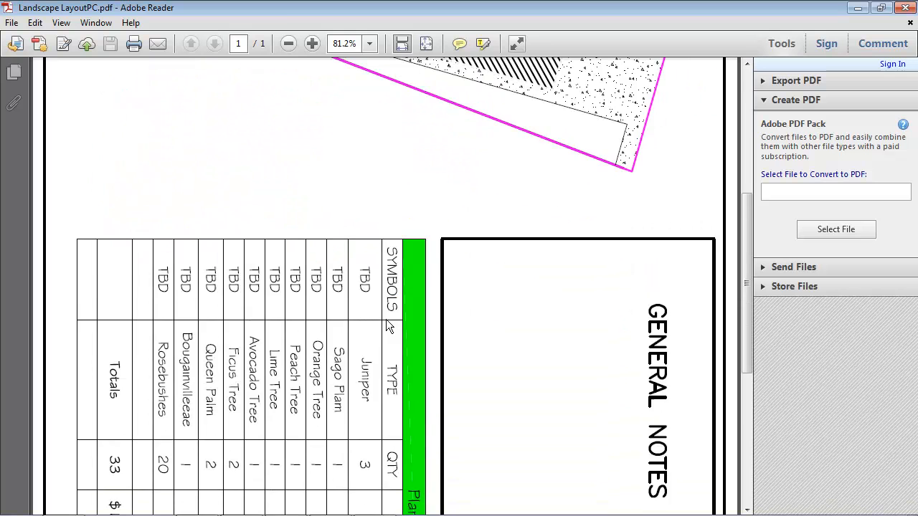
{"action": "left_click", "coordinate": [288, 44]}
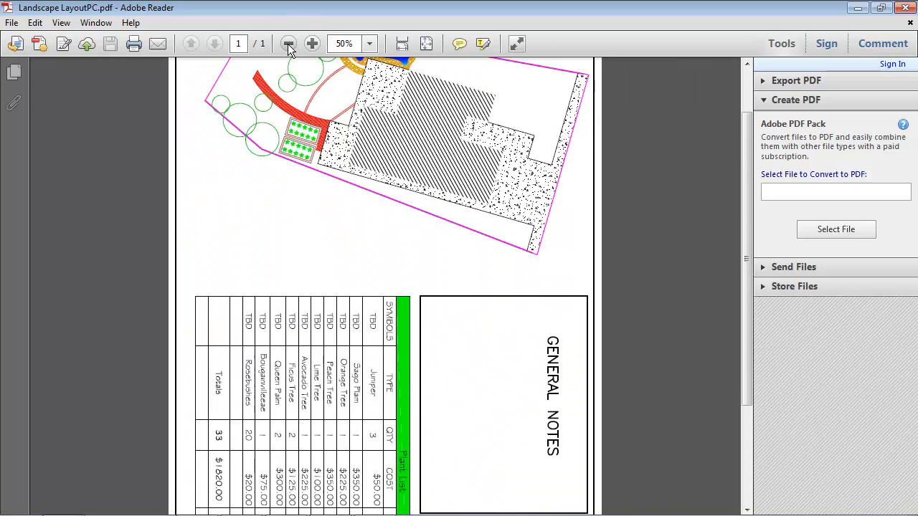
{"action": "left_click", "coordinate": [287, 44]}
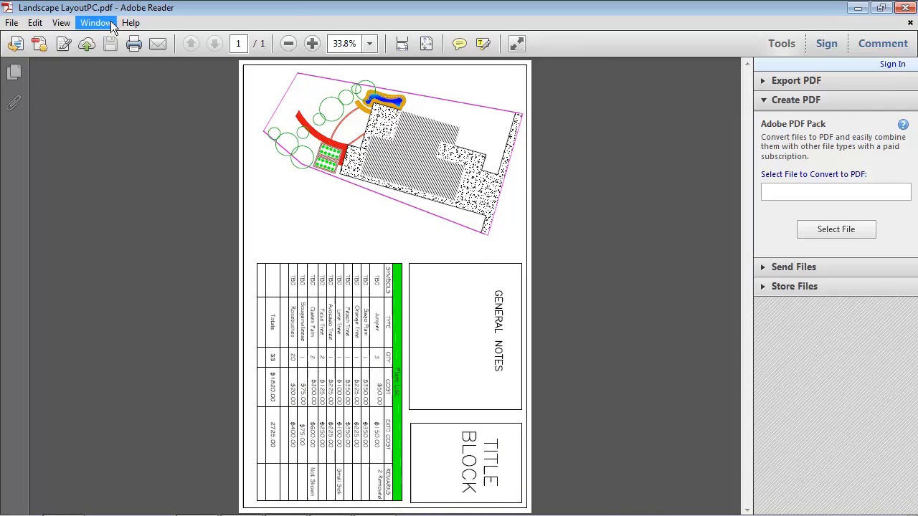
{"action": "left_click", "coordinate": [61, 22]}
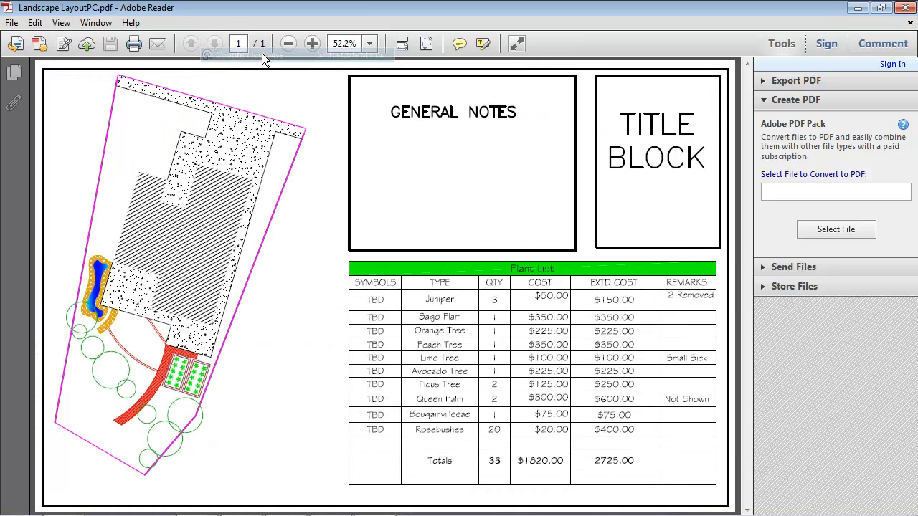
{"action": "mouse_move", "coordinate": [753, 351]}
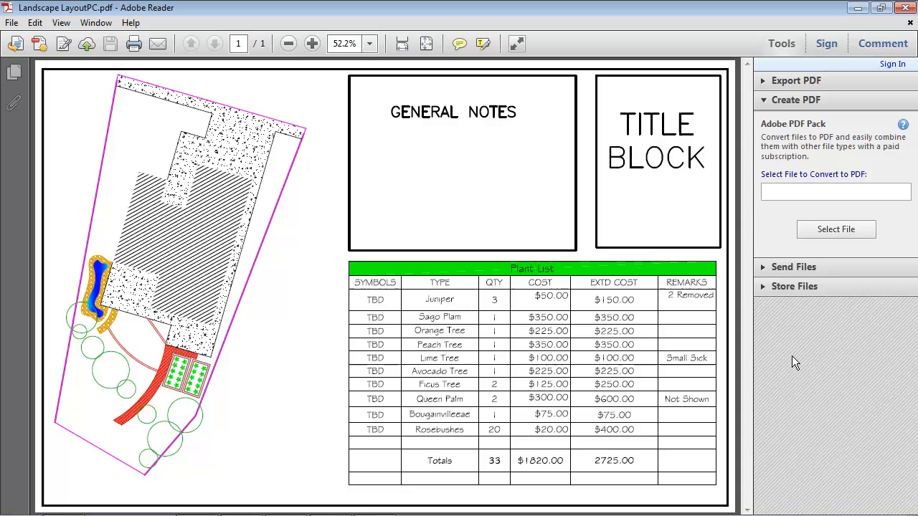
{"action": "mouse_move", "coordinate": [788, 411]}
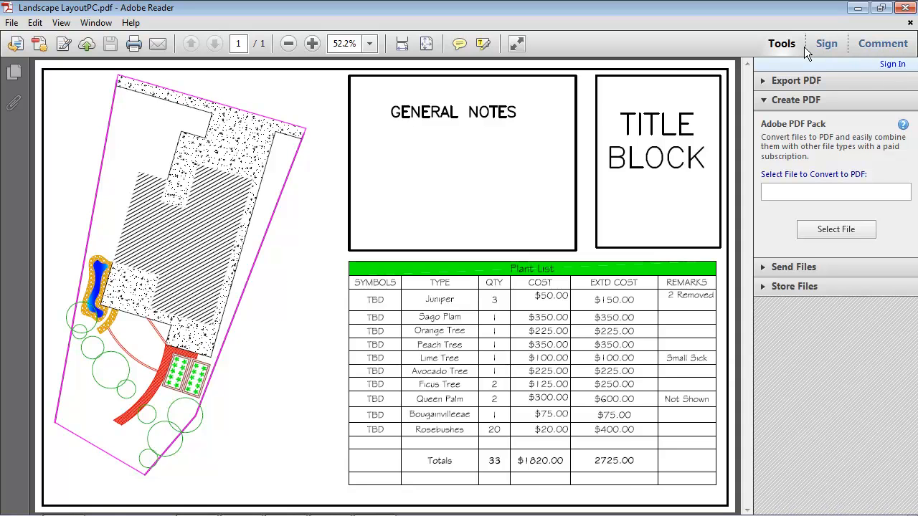
- Hide the Tools pane, zoom so the plan fills the window, then return to PowerPoint
{"action": "left_click", "coordinate": [782, 43]}
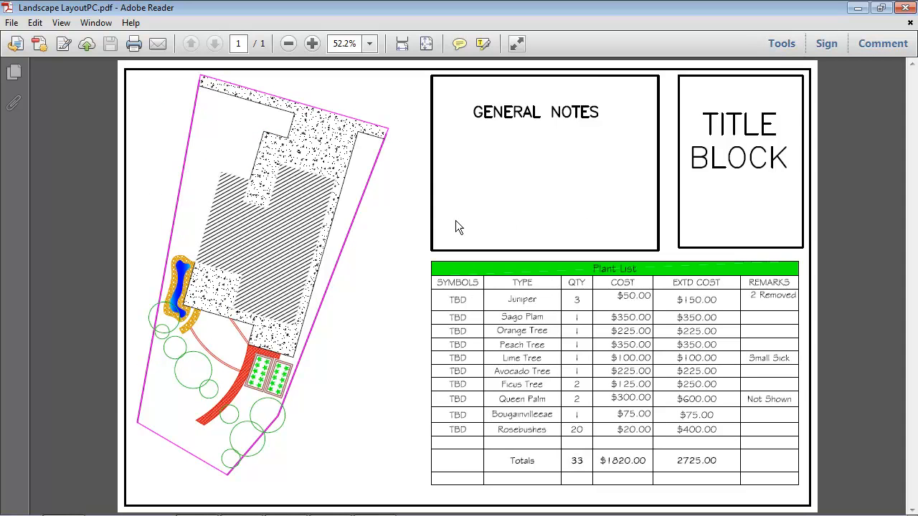
{"action": "mouse_move", "coordinate": [423, 110]}
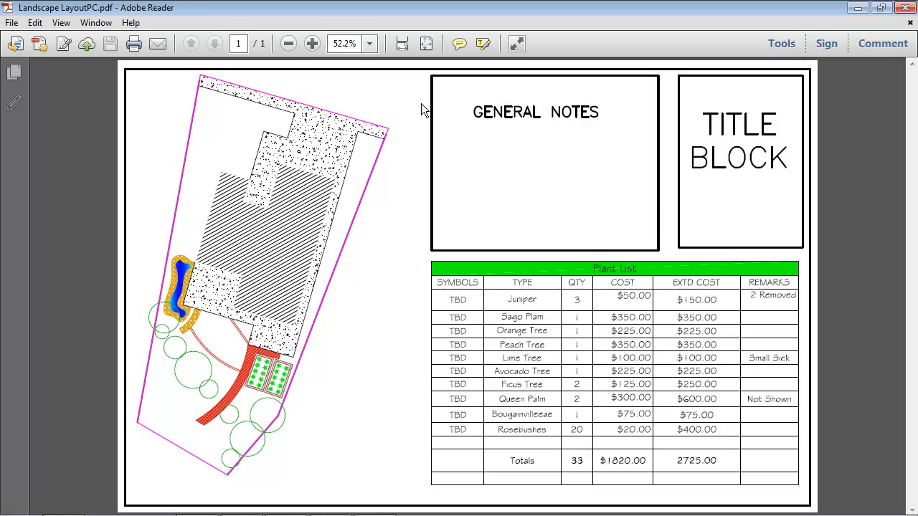
{"action": "left_click", "coordinate": [288, 44]}
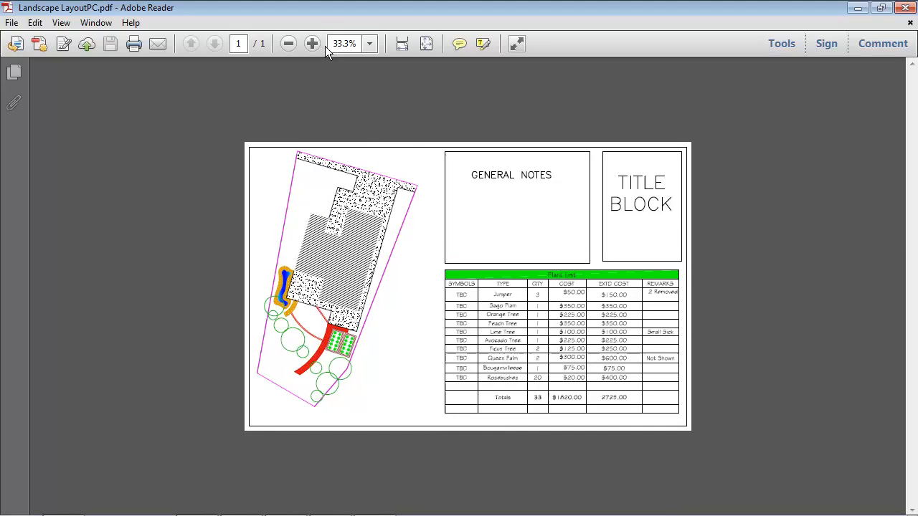
{"action": "left_click", "coordinate": [312, 44]}
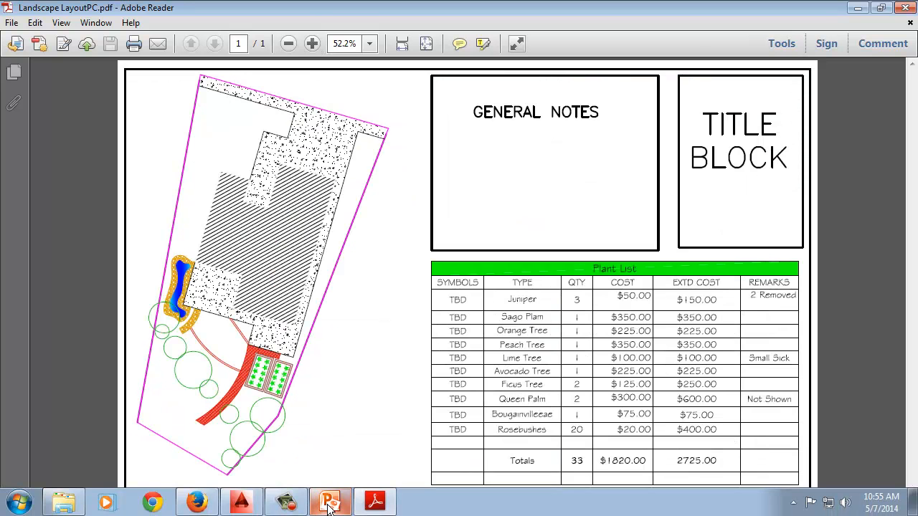
{"action": "left_click", "coordinate": [330, 500]}
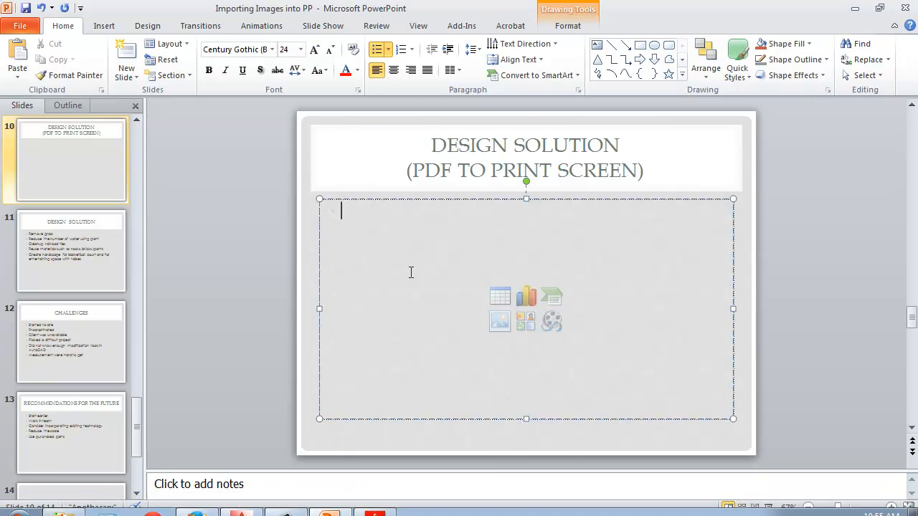
- Paste the site plan PDF screenshot onto slide 10 as a picture, then select slide 11
{"action": "right_click", "coordinate": [411, 273]}
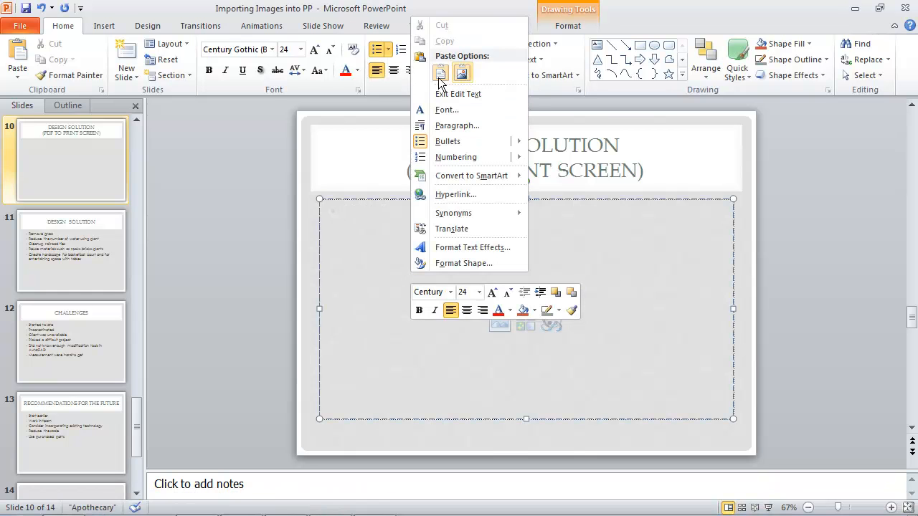
{"action": "left_click", "coordinate": [440, 72]}
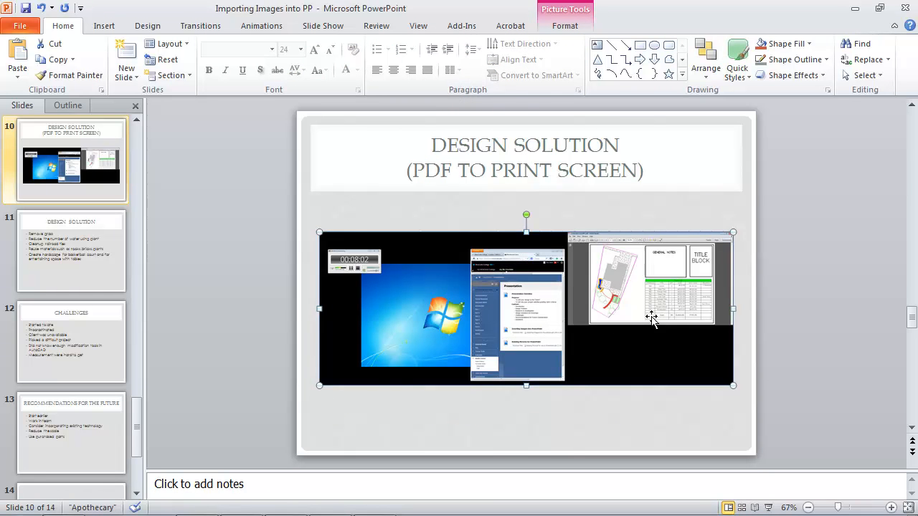
{"action": "mouse_move", "coordinate": [628, 313]}
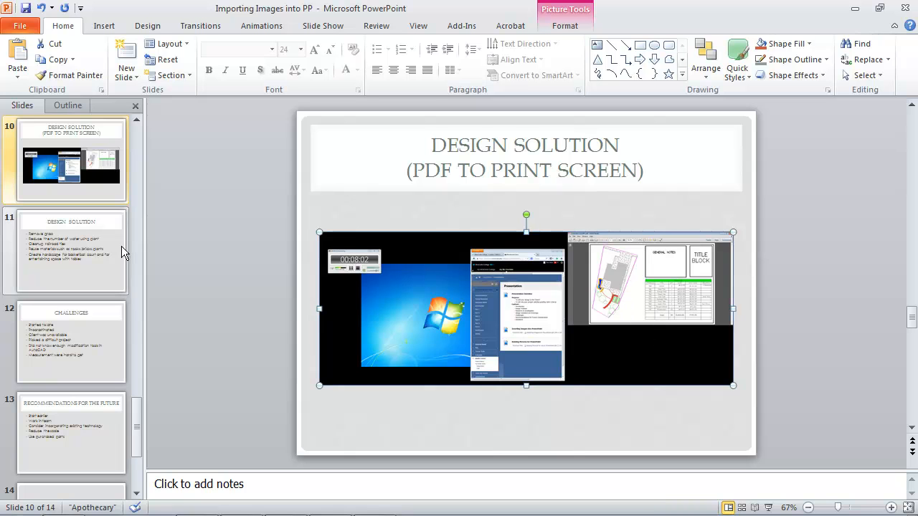
{"action": "left_click", "coordinate": [71, 251]}
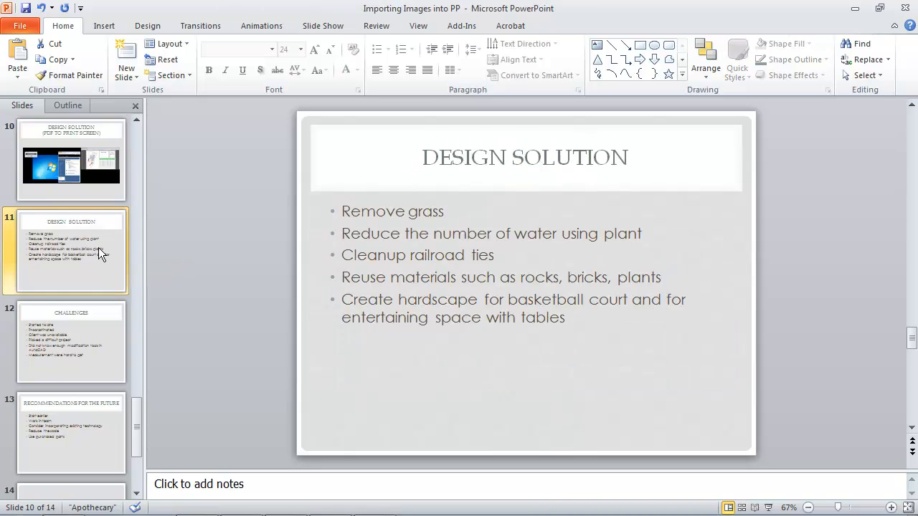